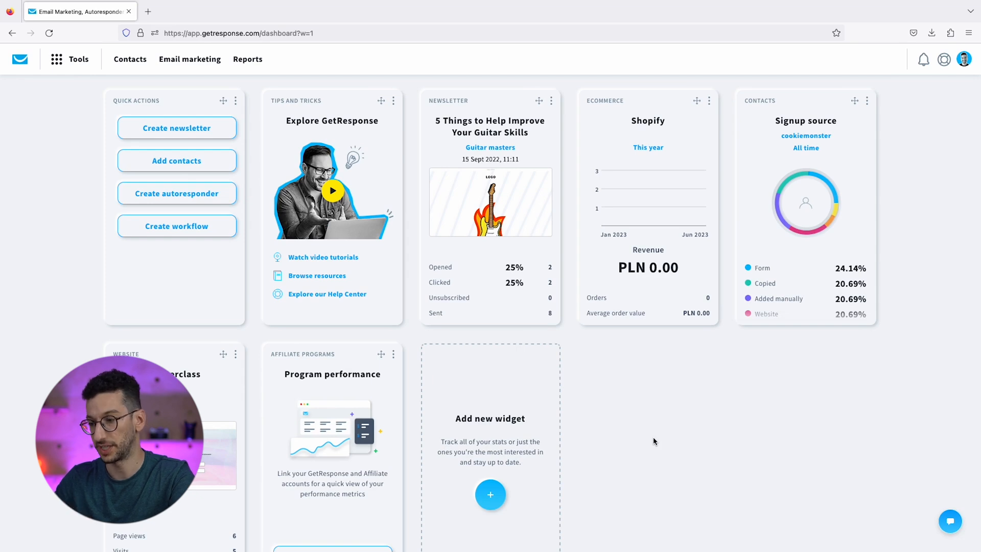
mouse_move(575, 377)
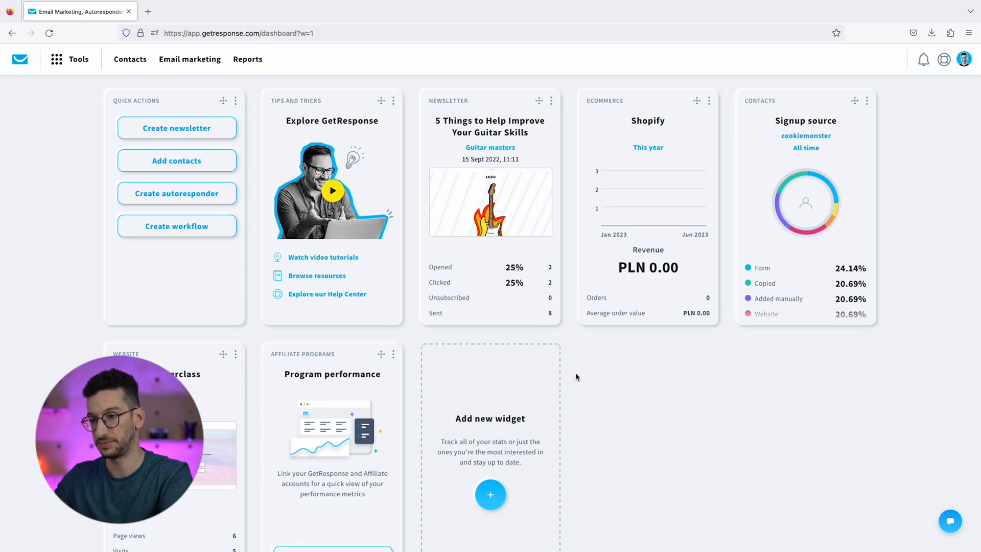
- Open the Manage landing pages overview from the dashboard
left_click(70, 59)
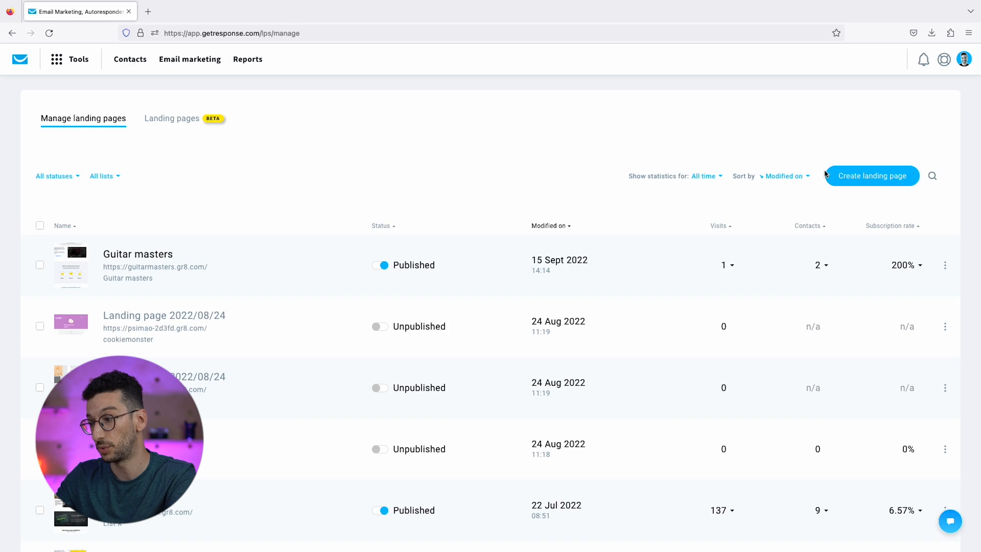
- Create a new landing page in the new LPS Editor, reaching the AI creator's business questions
left_click(871, 176)
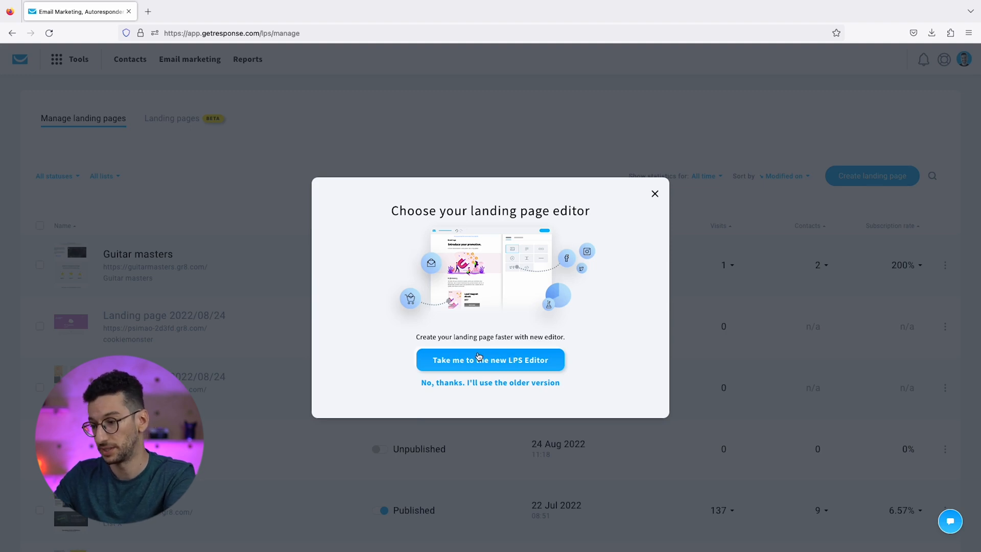
left_click(489, 360)
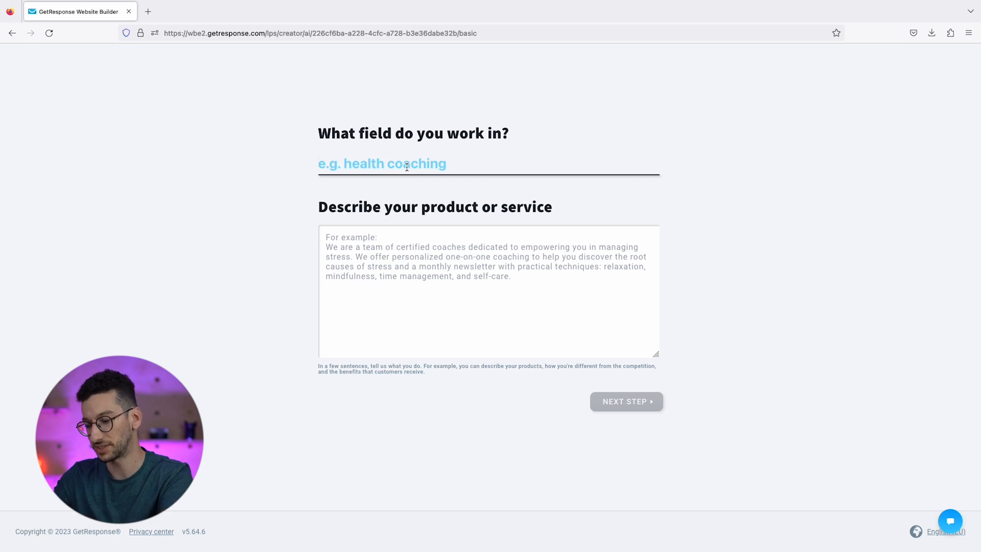
- Enter the field 'Surf & Swim' and a certified surf coaches description, then go to the next step
type("surf")
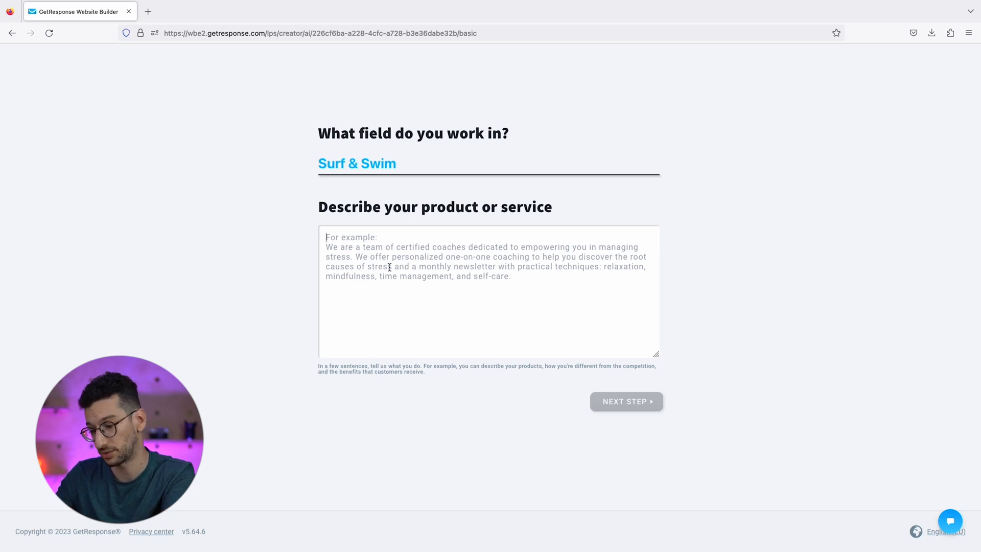
type("We're a team of certified surf coaches. We offer personalized one-on-one surf lessons to help you discover how surf releases stress. We also offer a monthly newsletter with practical techniques: core balance, relaxation, and mindfulness")
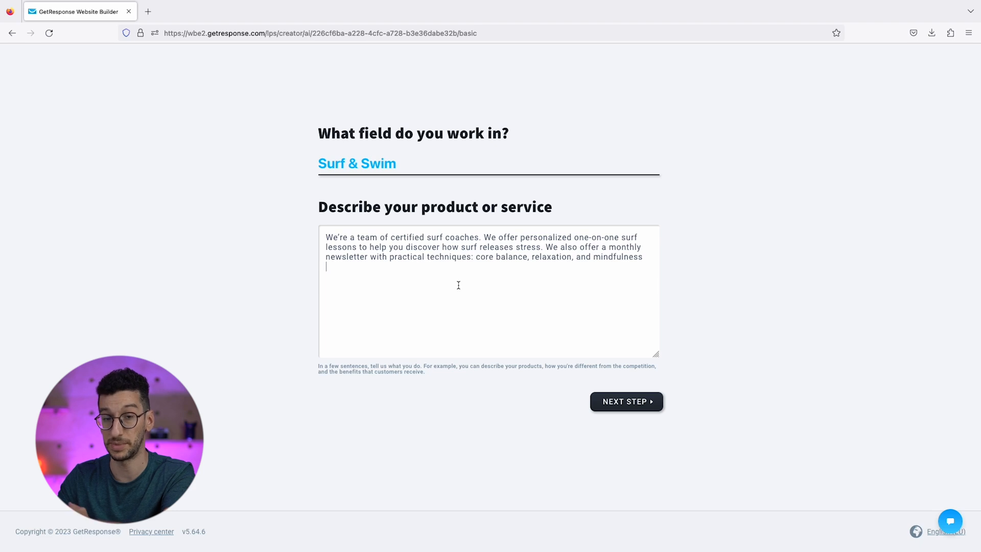
mouse_move(469, 299)
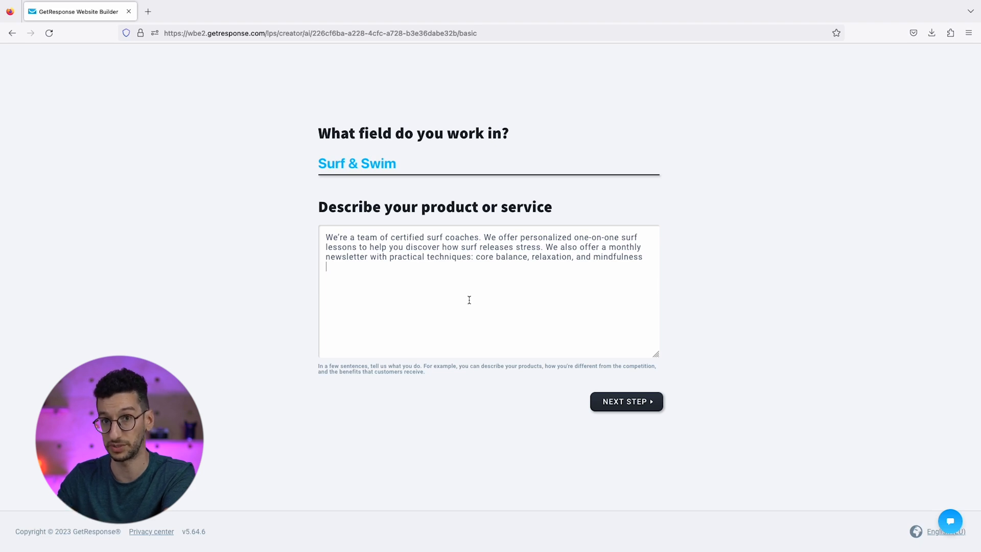
left_click(625, 400)
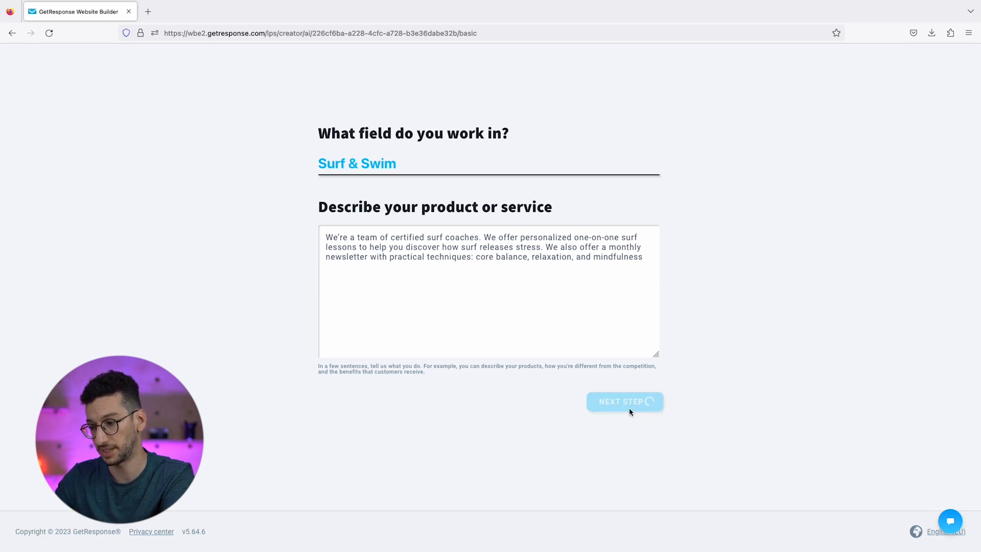
- Deselect Contact Form, select List and Video, and continue to the colour theme step
left_click(623, 400)
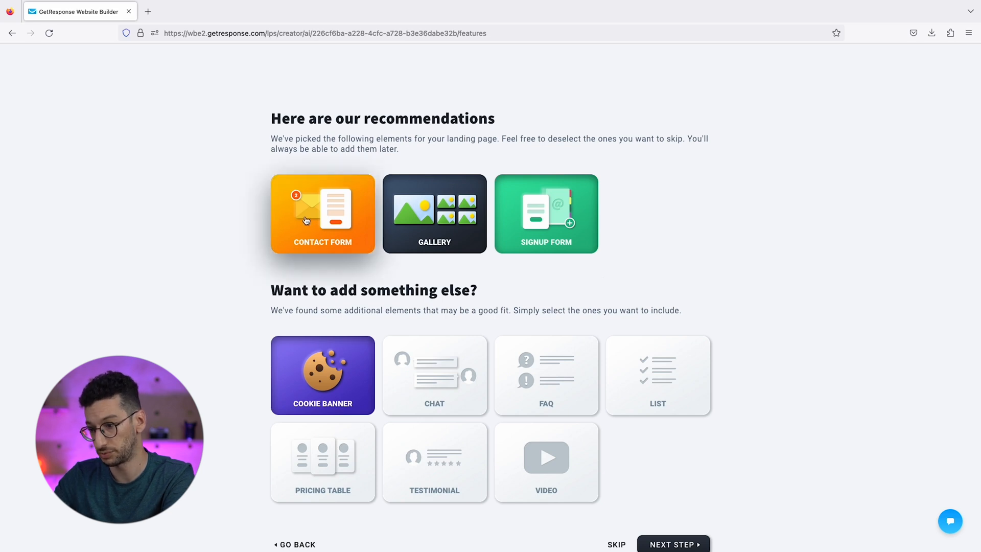
left_click(322, 213)
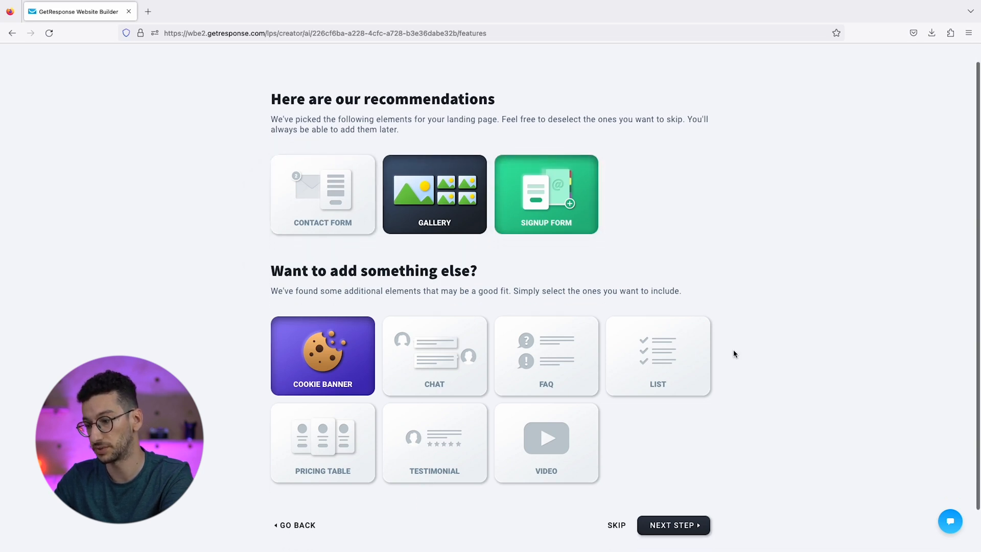
left_click(657, 355)
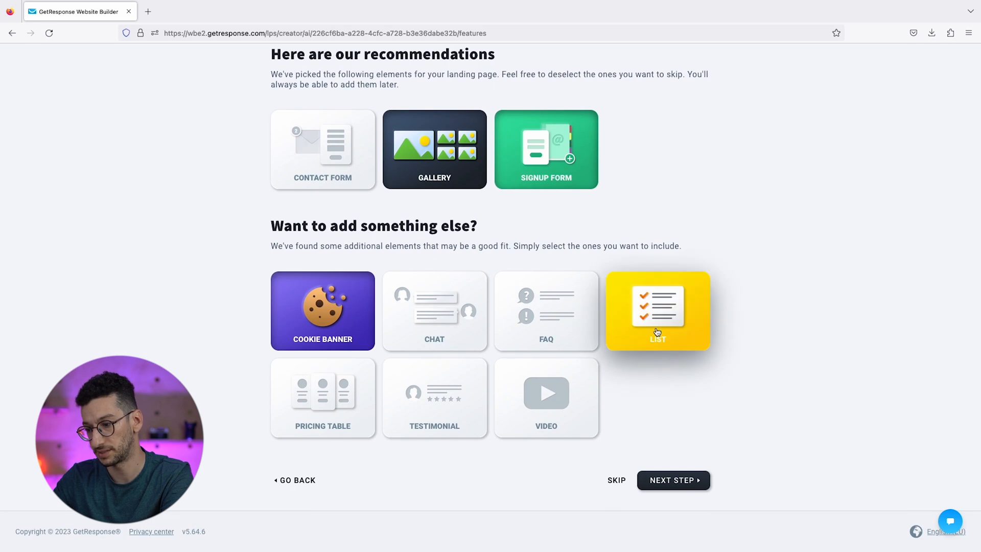
left_click(545, 397)
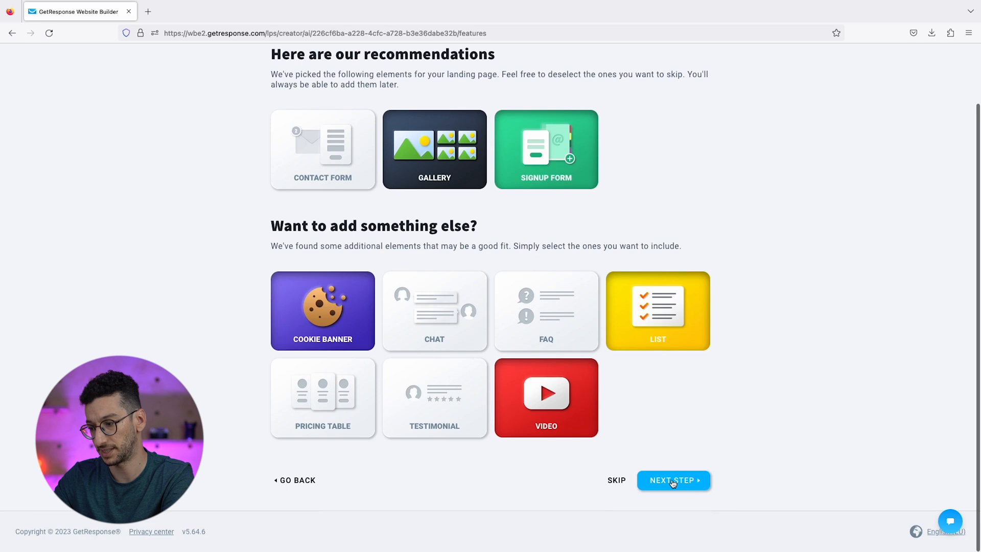
left_click(673, 480)
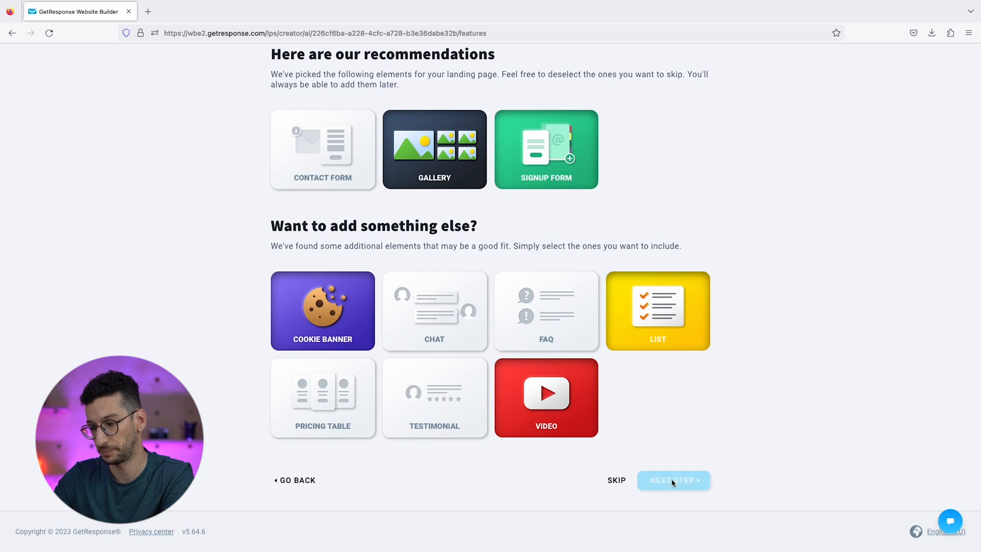
left_click(674, 480)
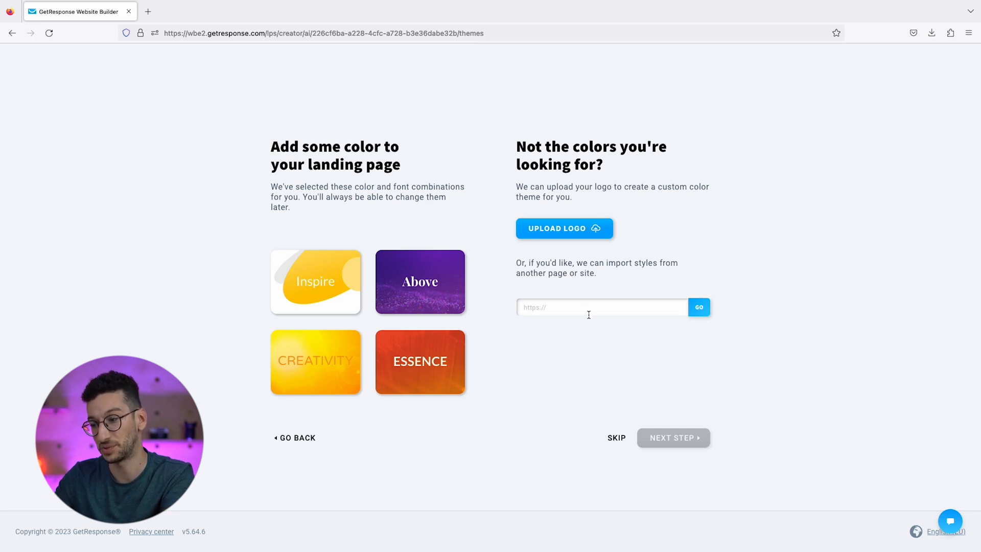
mouse_move(625, 300)
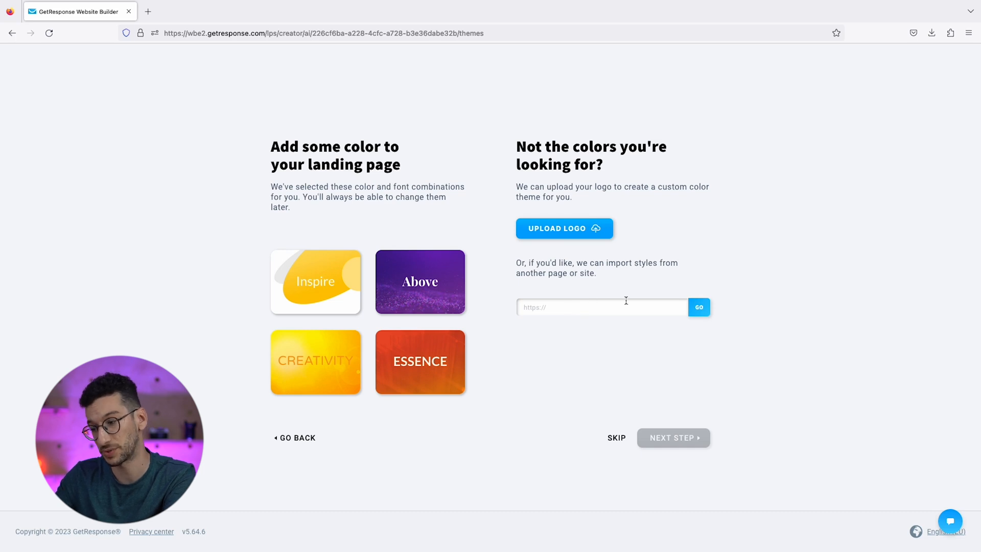
mouse_move(613, 324)
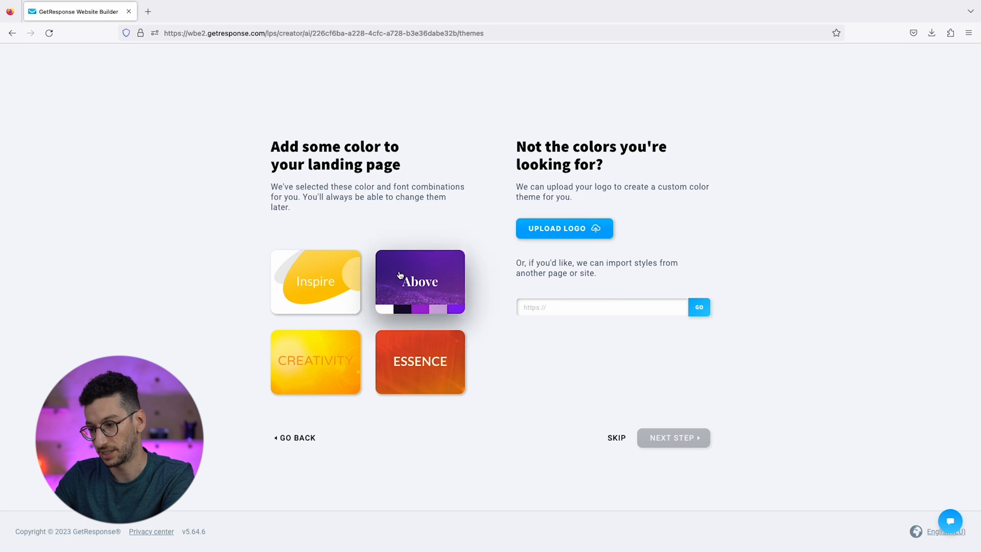
- Choose the Inspire colour and font theme and continue to company details
left_click(316, 281)
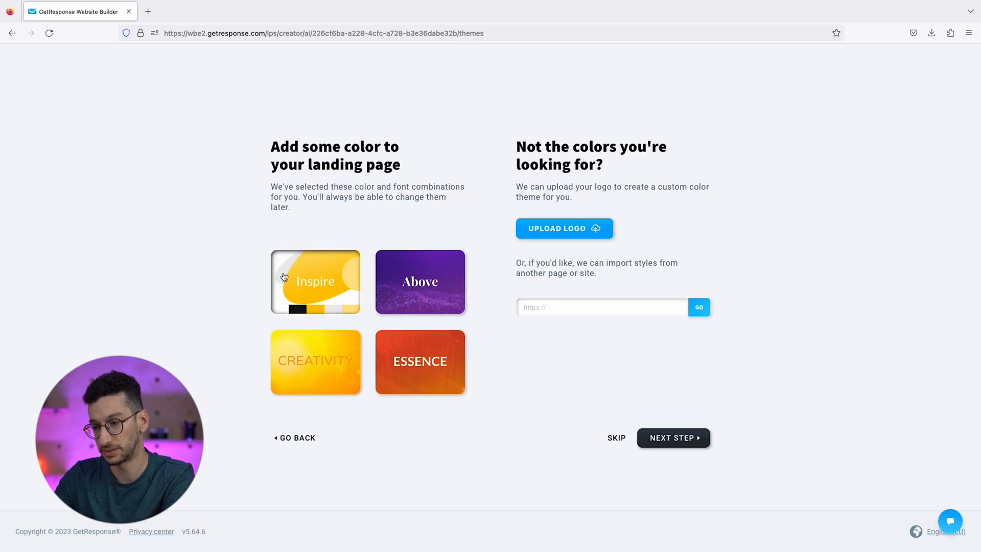
left_click(673, 437)
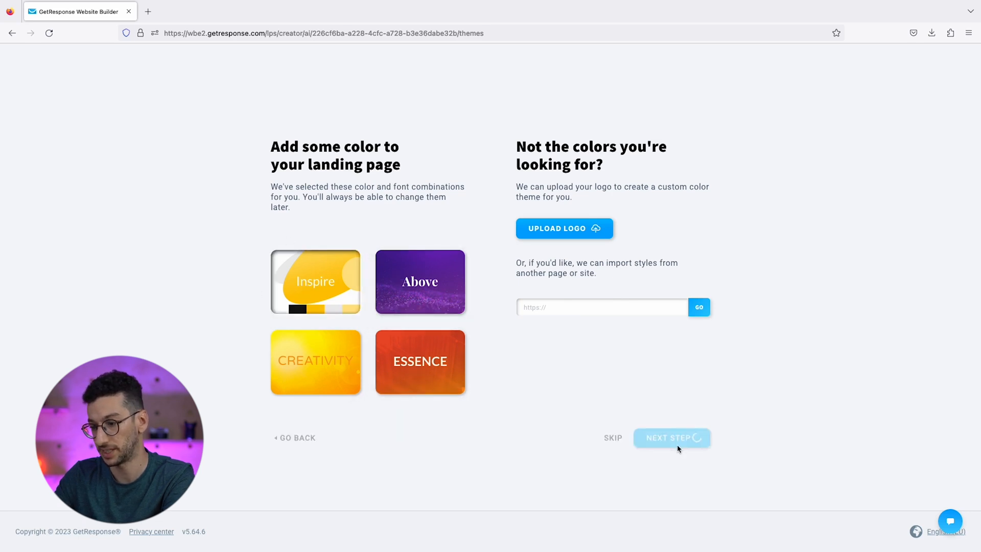
left_click(671, 438)
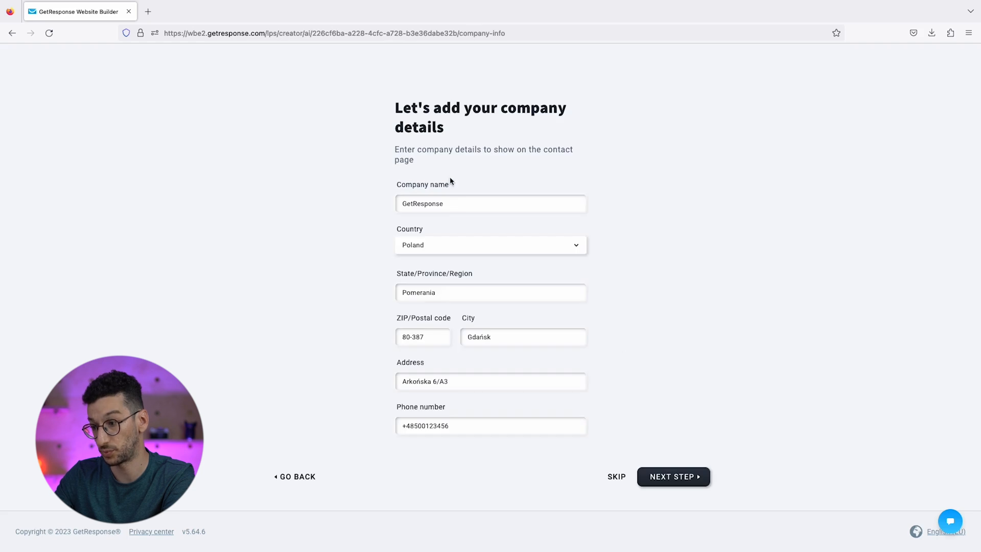
mouse_move(669, 302)
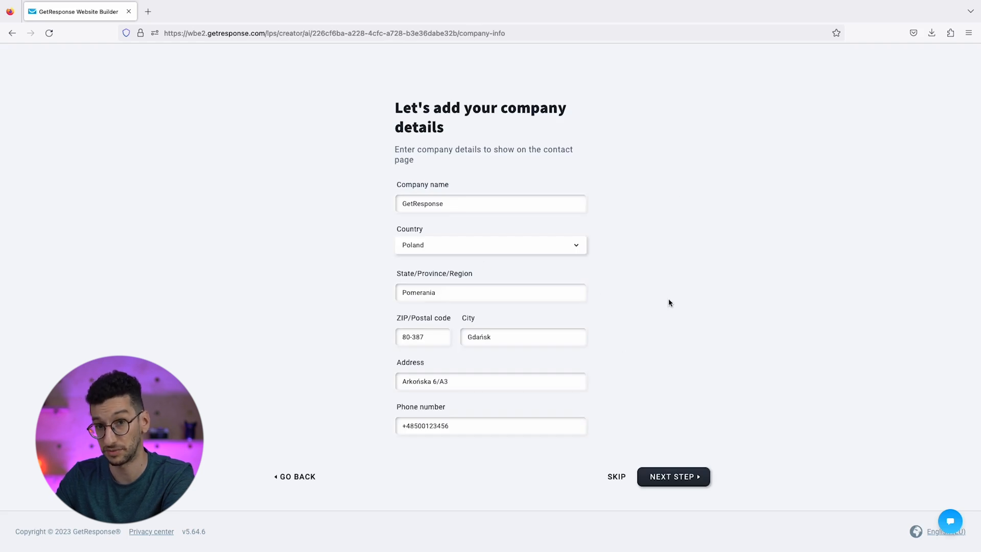
- Accept the prefilled company details and continue to the suggested designs
left_click(673, 476)
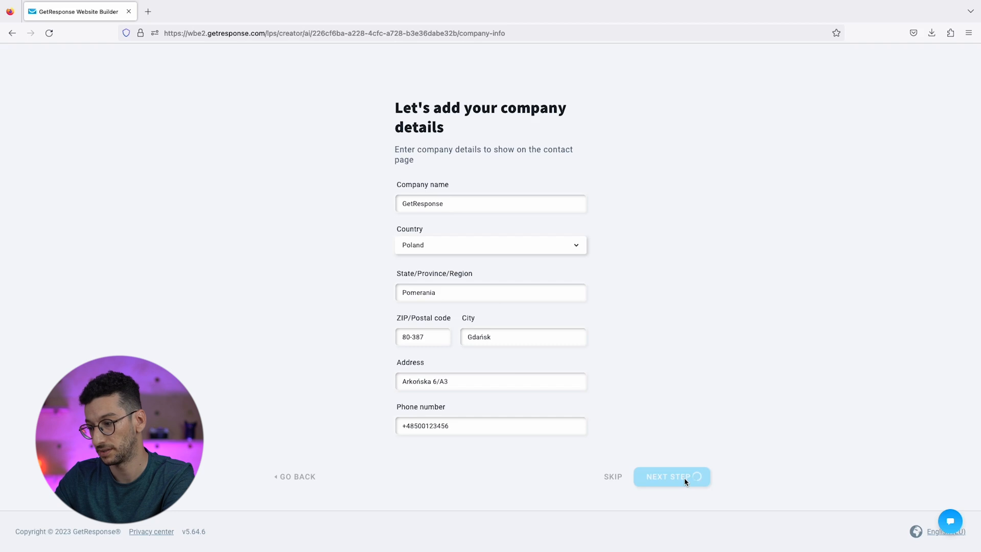
left_click(670, 476)
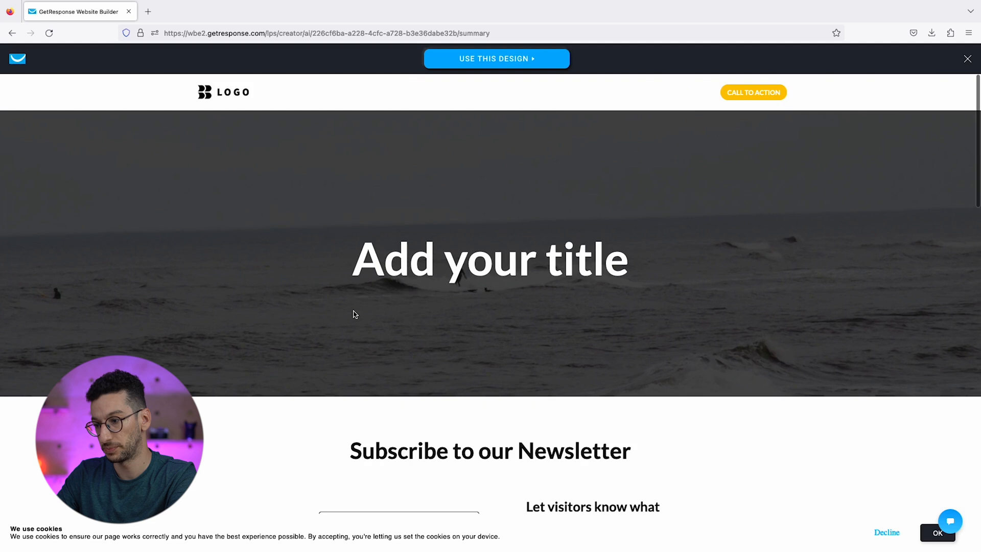
- Use the gallery-style Surf and Swim design and load it in the editor
scroll("down", 3)
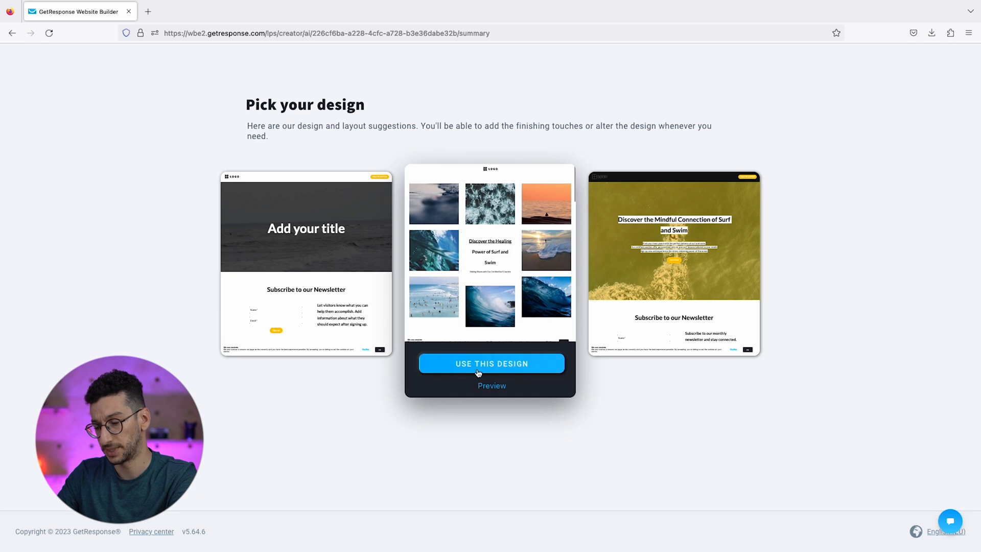
left_click(491, 363)
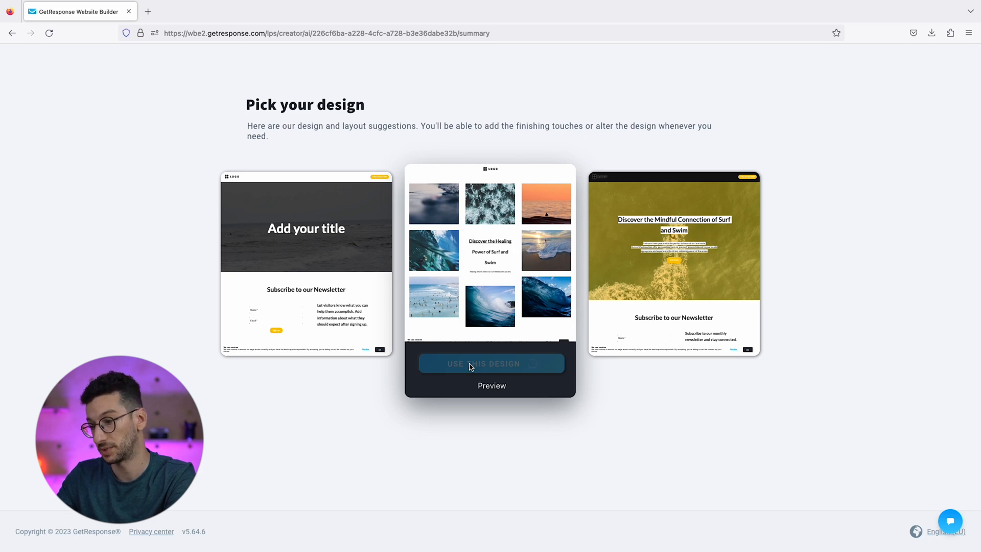
left_click(491, 364)
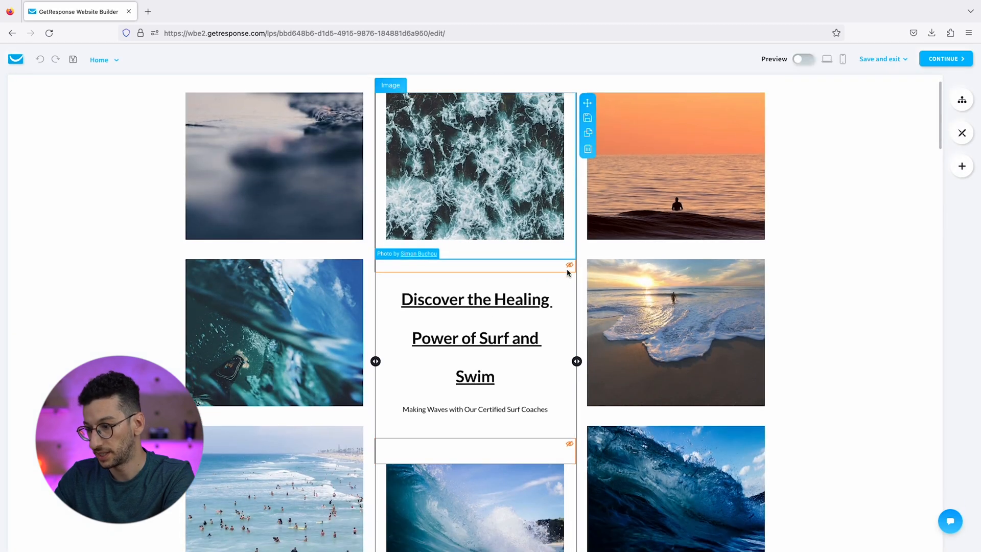
- Scroll the editor down to the Join Our Community Today signup section
scroll("down", 3)
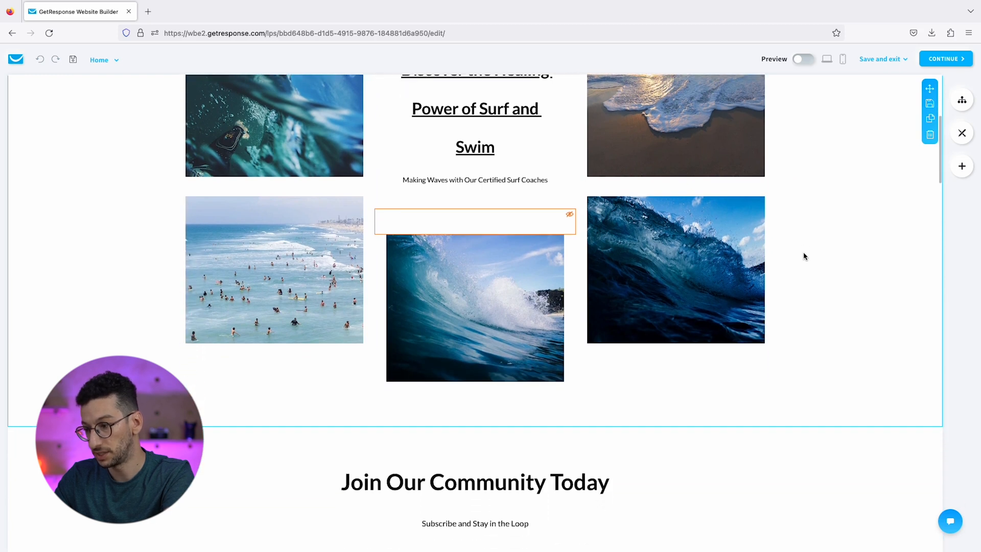
scroll("down", 3)
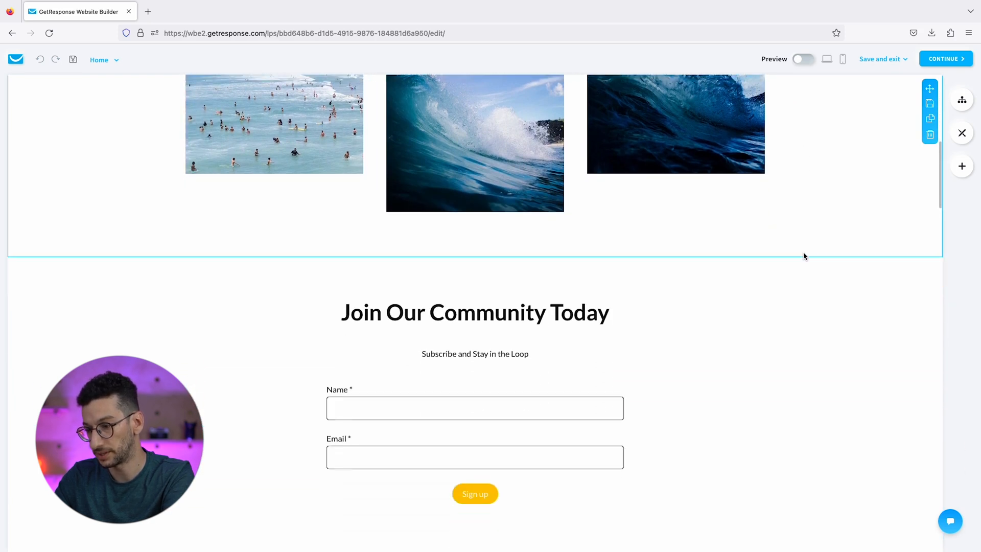
scroll("down", 3)
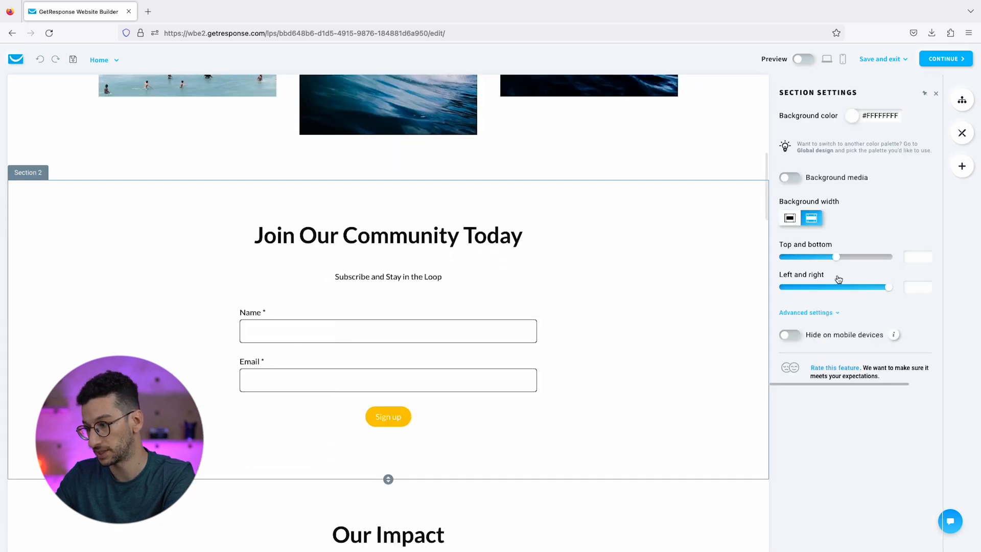
- Switch on Background media for the signup section, opening the image library
left_click(788, 178)
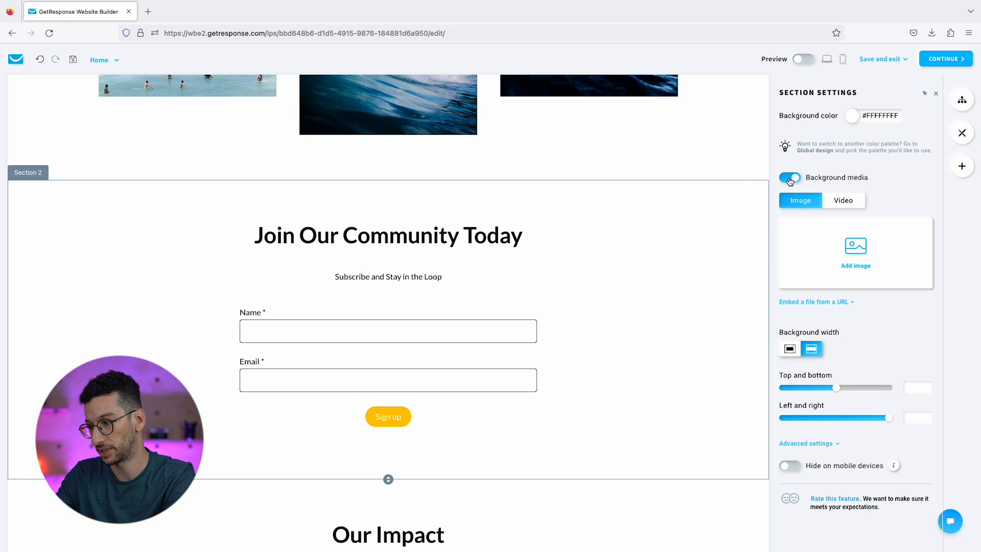
left_click(855, 254)
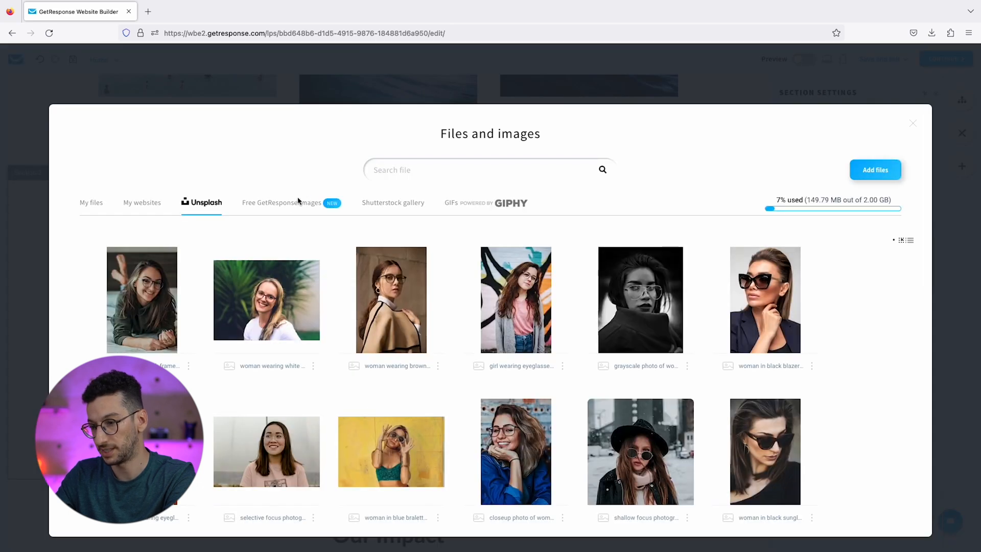
- Search Unsplash for 'background beach' and use the aerial sea photo as the section background
scroll("down", 3)
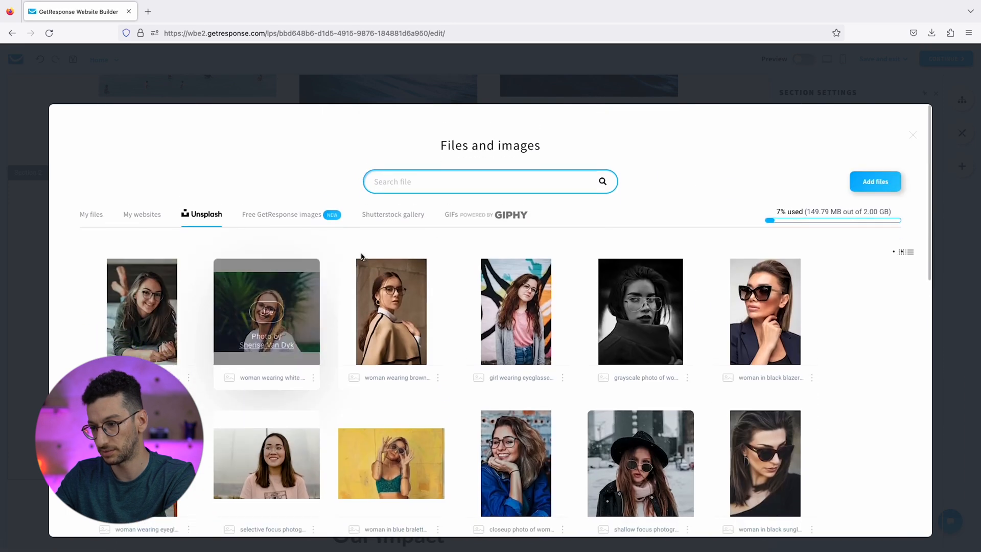
type("background beach")
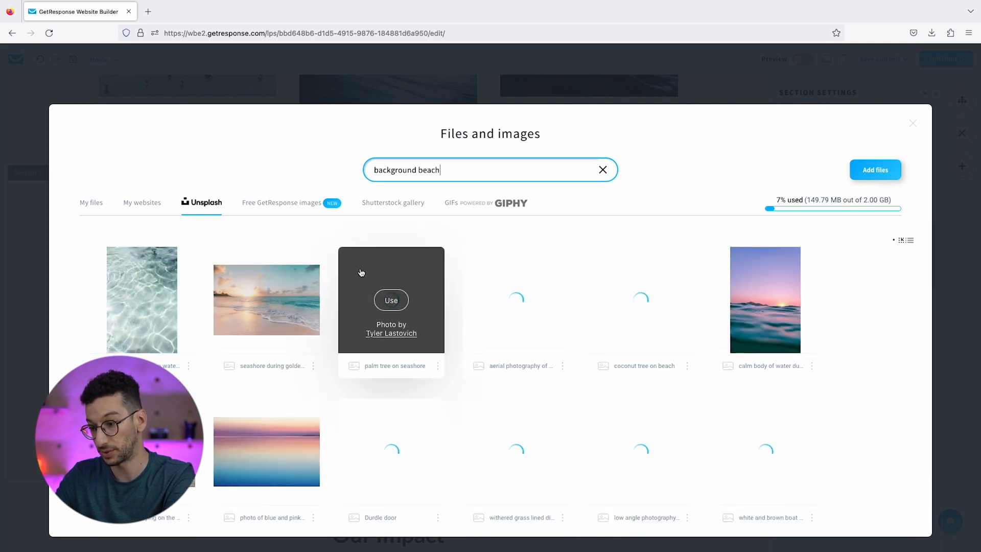
scroll("down", 3)
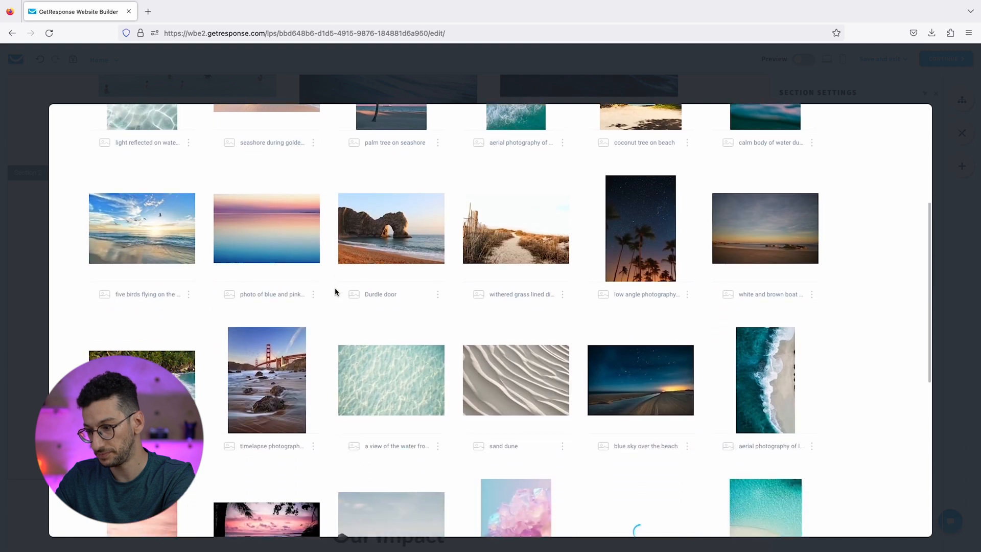
scroll("down", 3)
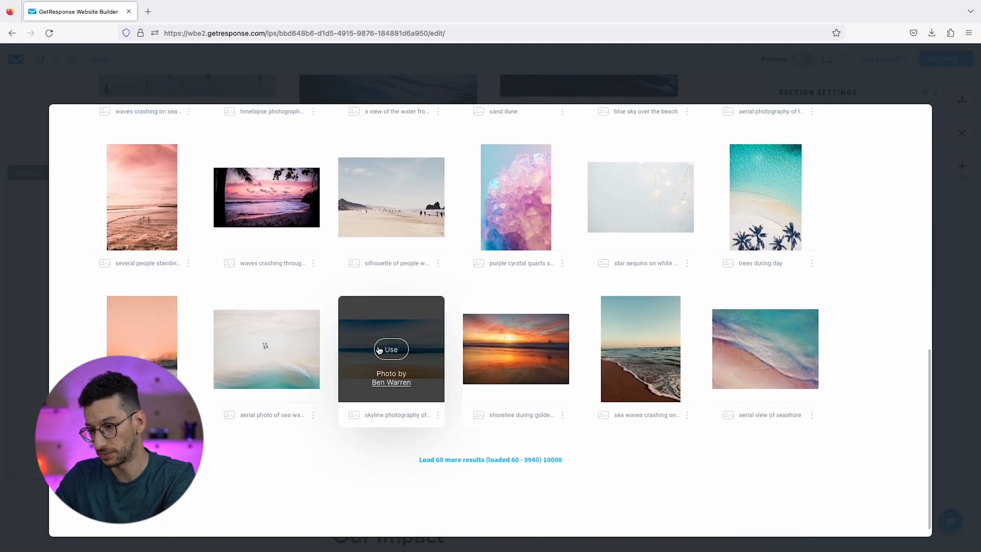
mouse_move(765, 350)
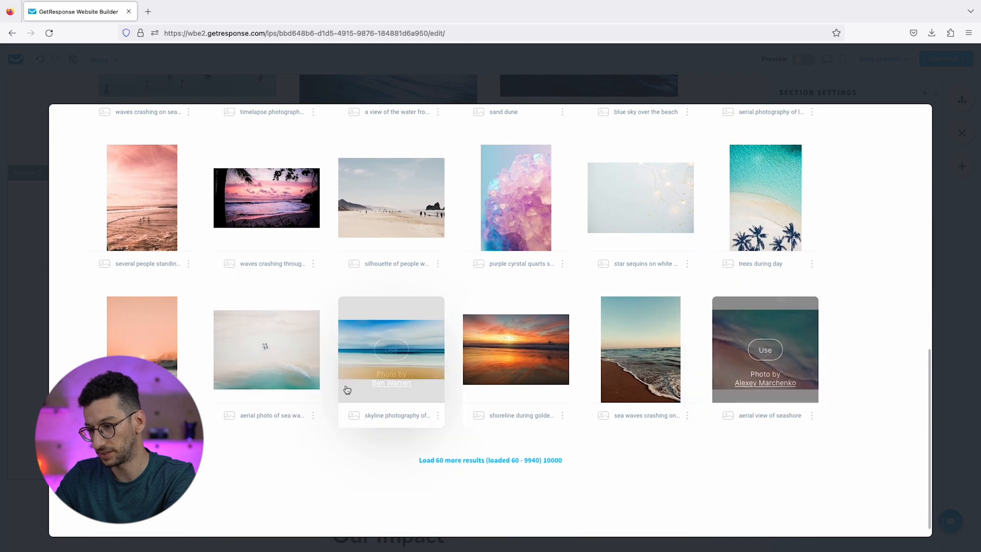
left_click(391, 349)
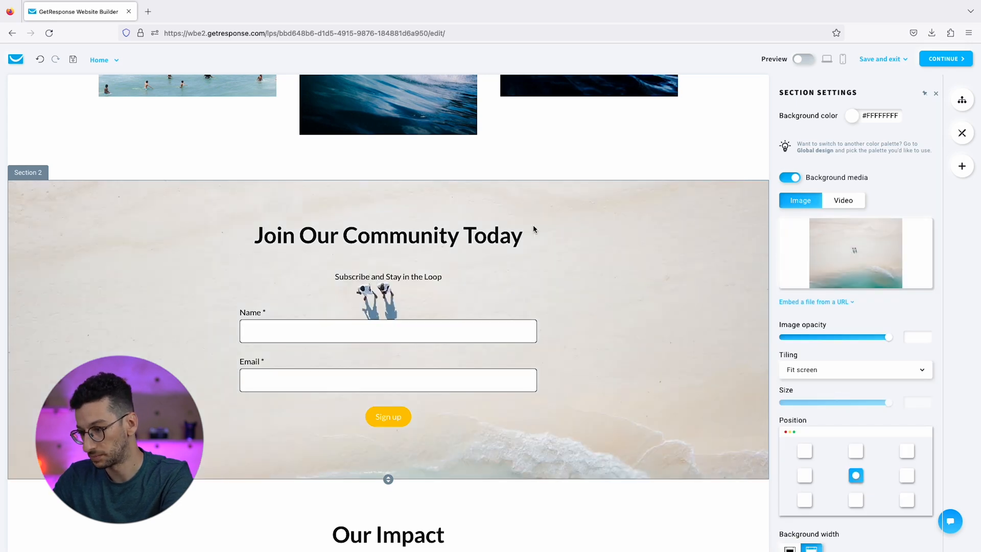
- Highlight the 'Join Our Community Today' heading text with the yellow theme background swatch
left_click(388, 235)
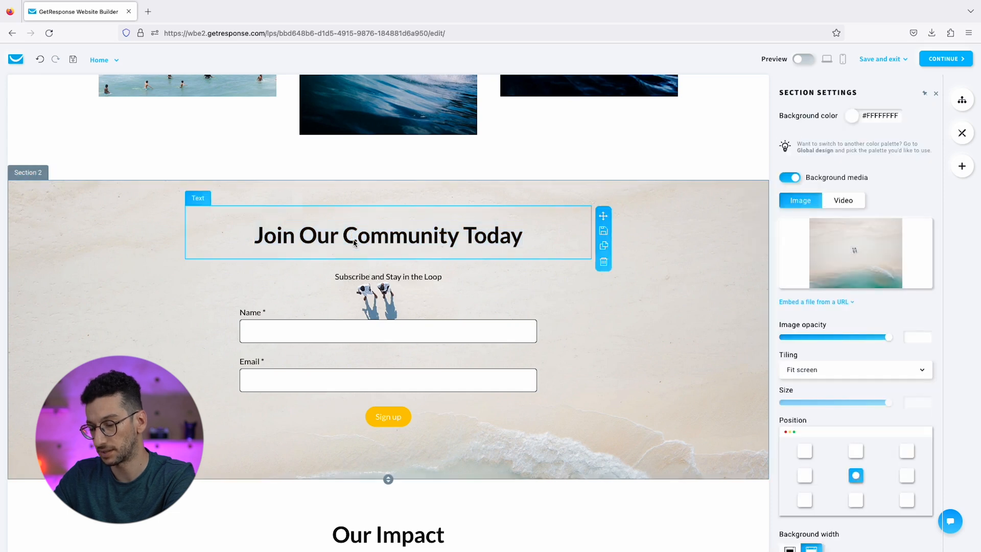
double_click(386, 235)
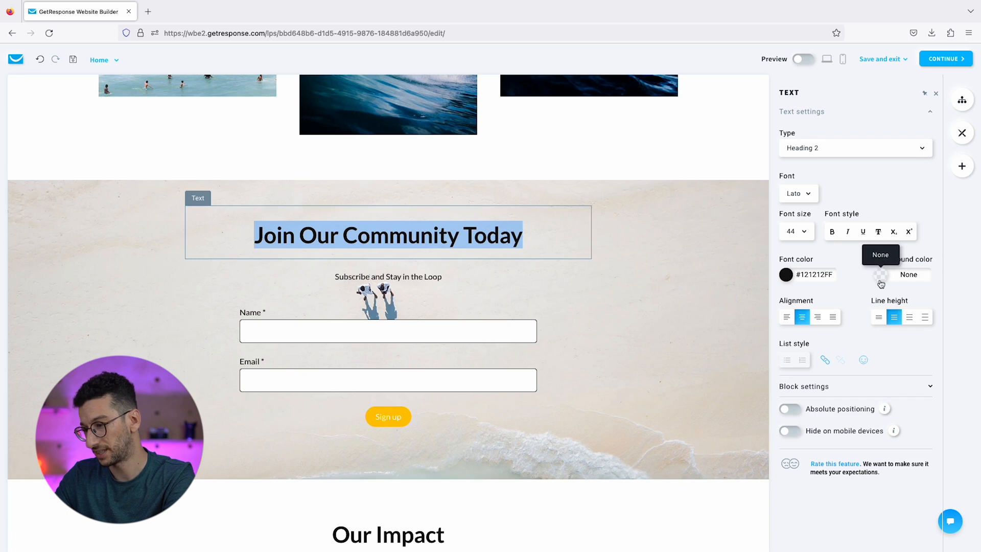
left_click(880, 273)
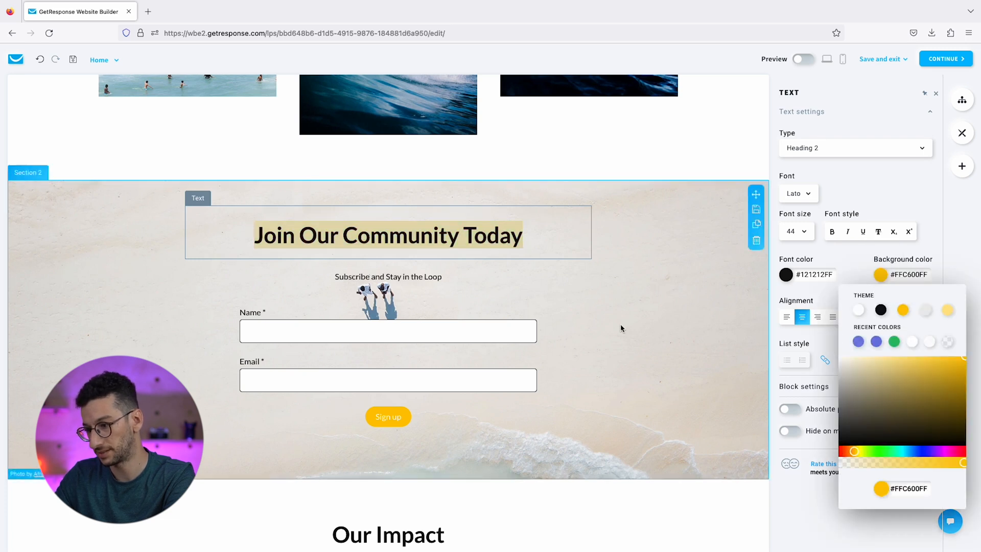
left_click(475, 316)
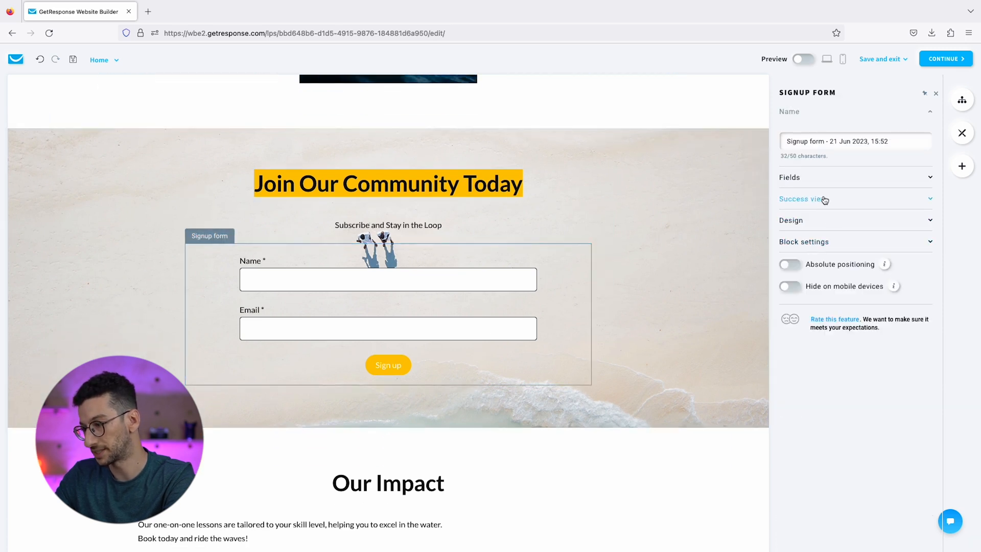
mouse_move(817, 222)
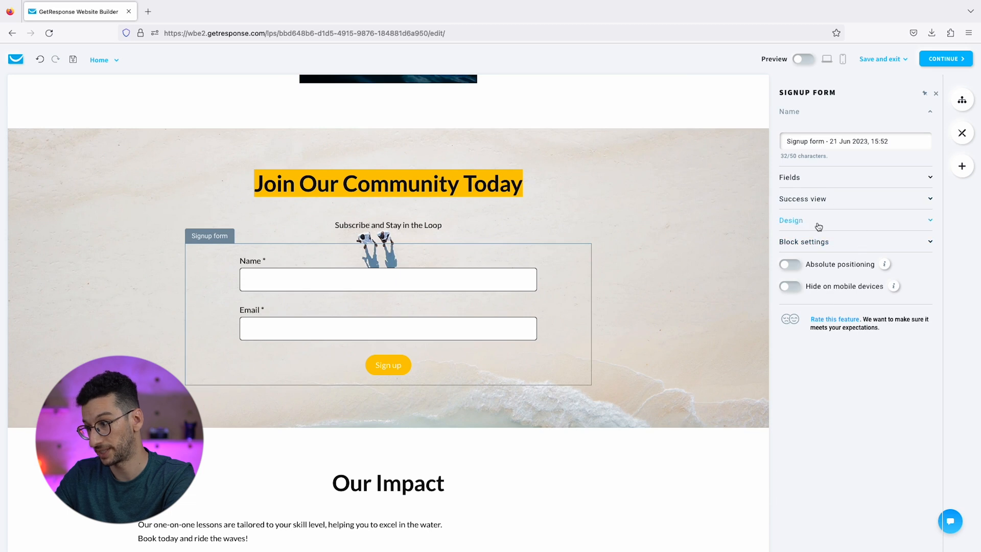
- Set the signup form's Sign up button to size L and raise its label font size in Advanced settings
left_click(388, 364)
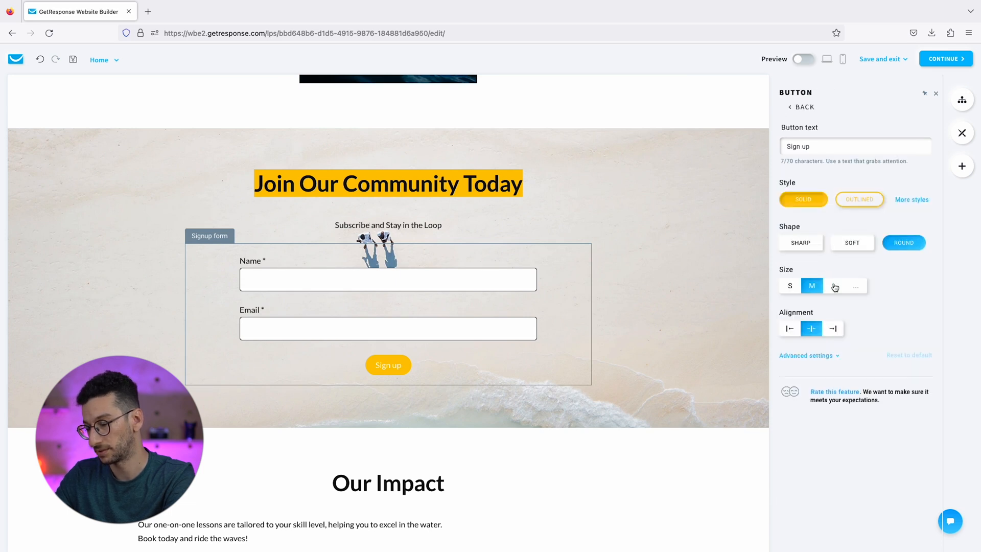
left_click(834, 286)
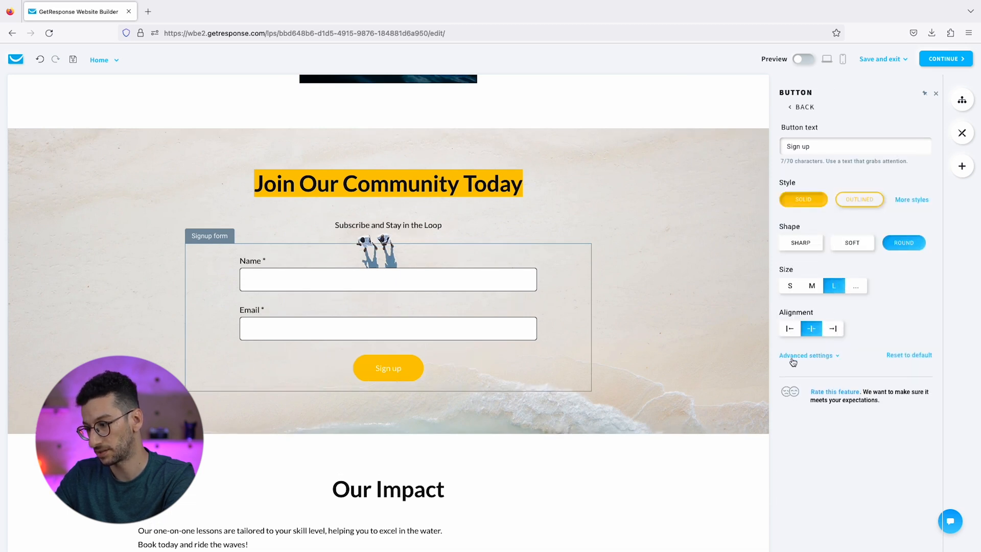
left_click(806, 355)
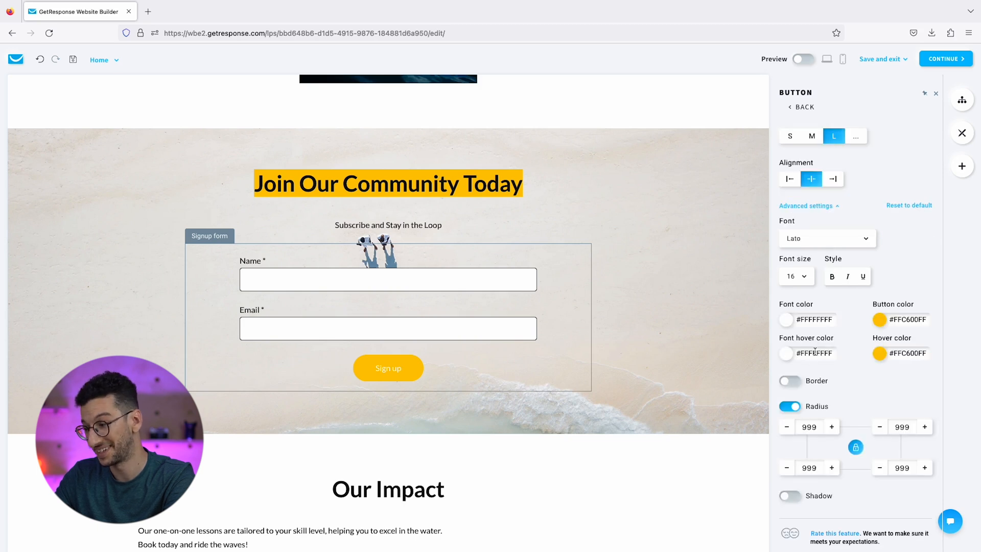
left_click(796, 276)
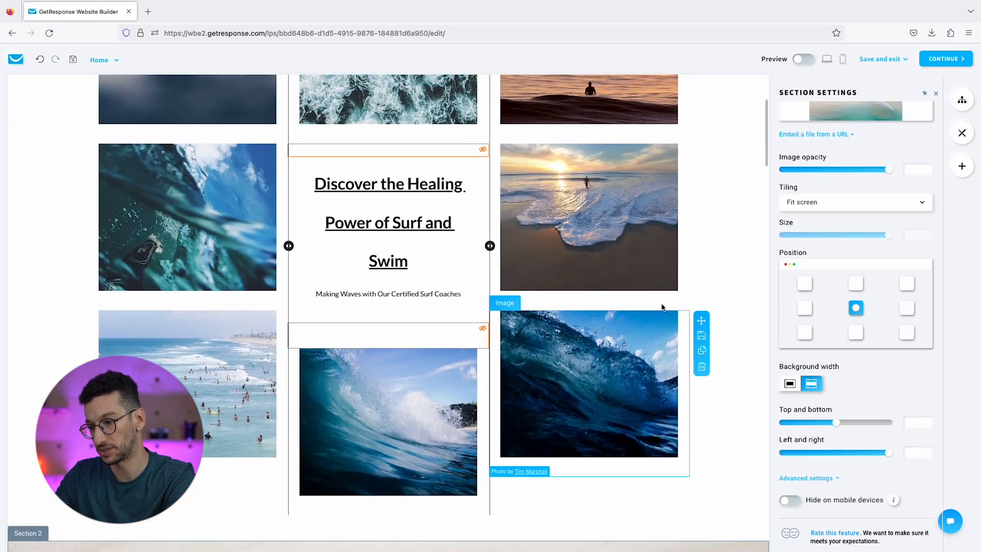
scroll("down", 3)
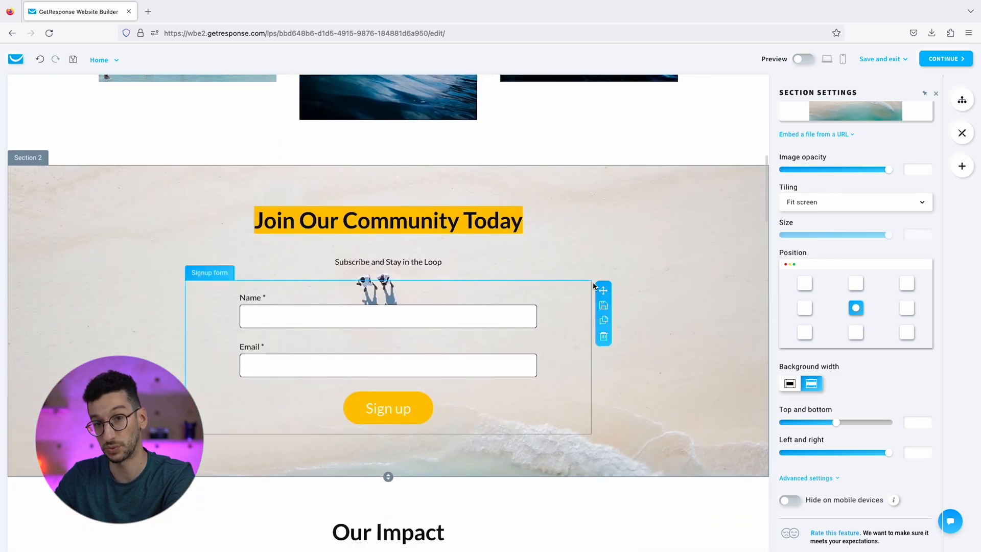
scroll("down", 3)
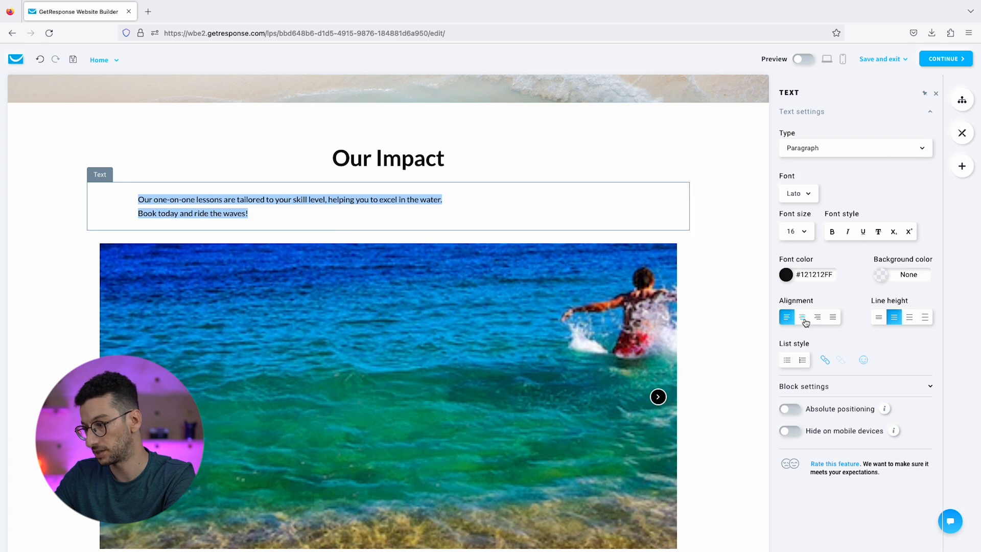
- Center-align the 'Our Impact' paragraph and give it a larger font size
left_click(802, 317)
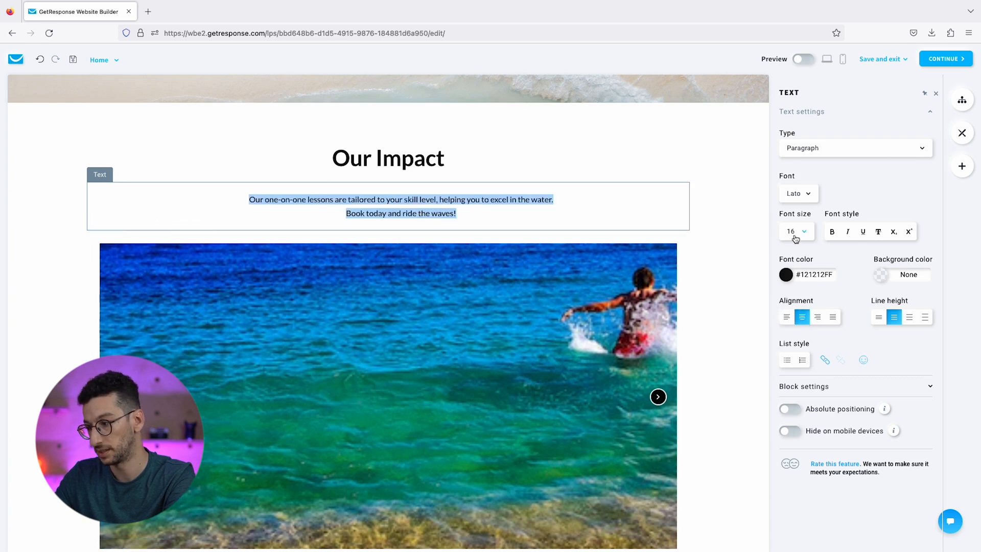
left_click(803, 231)
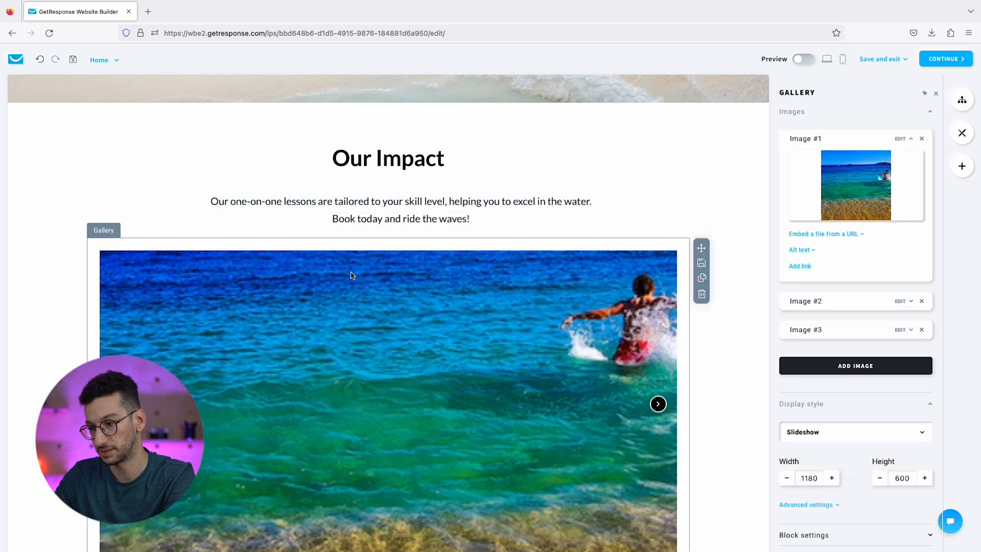
scroll("down", 3)
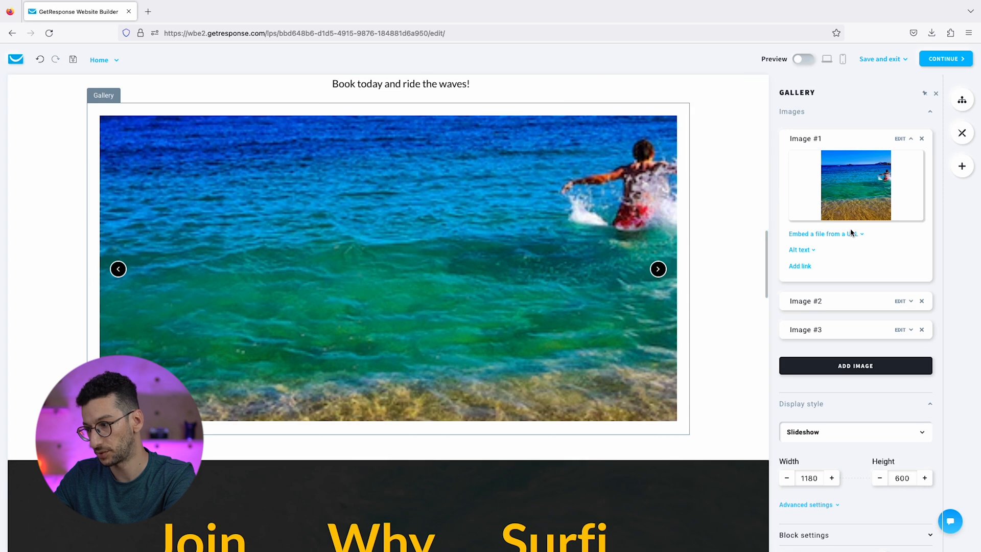
mouse_move(855, 184)
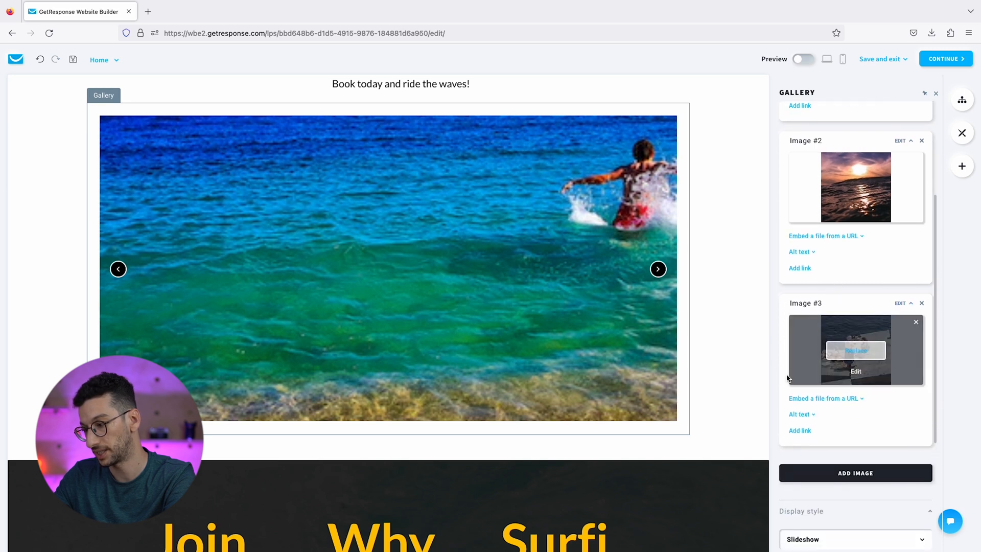
scroll("down", 3)
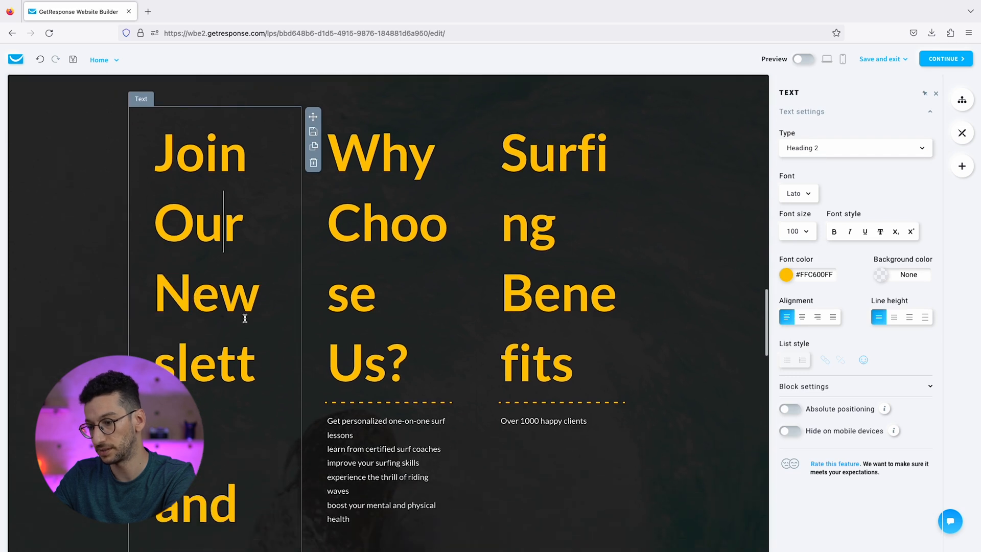
- Reduce the 'Join Our Newsletter' heading to a smaller font size and select the newsletter benefits list
scroll("down", 3)
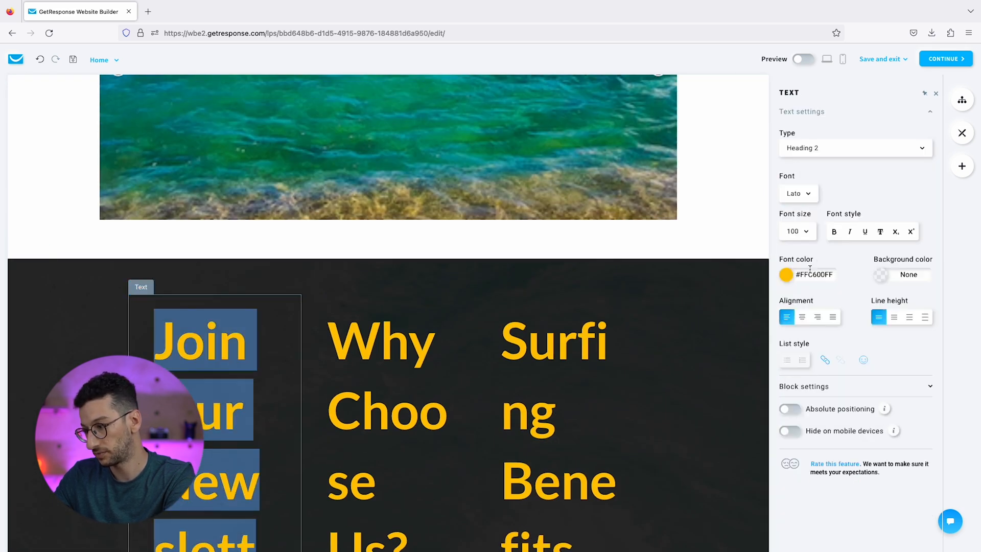
left_click(806, 231)
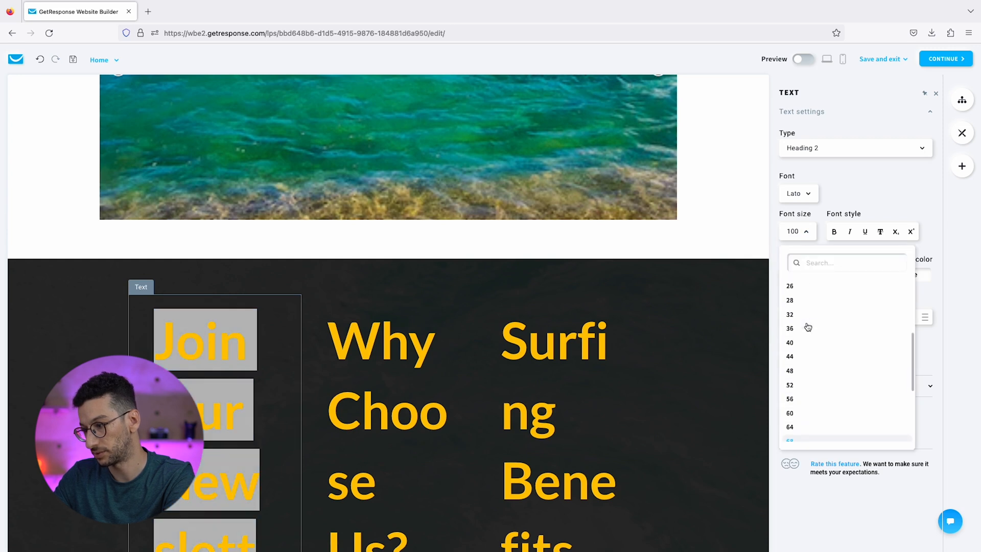
left_click(789, 343)
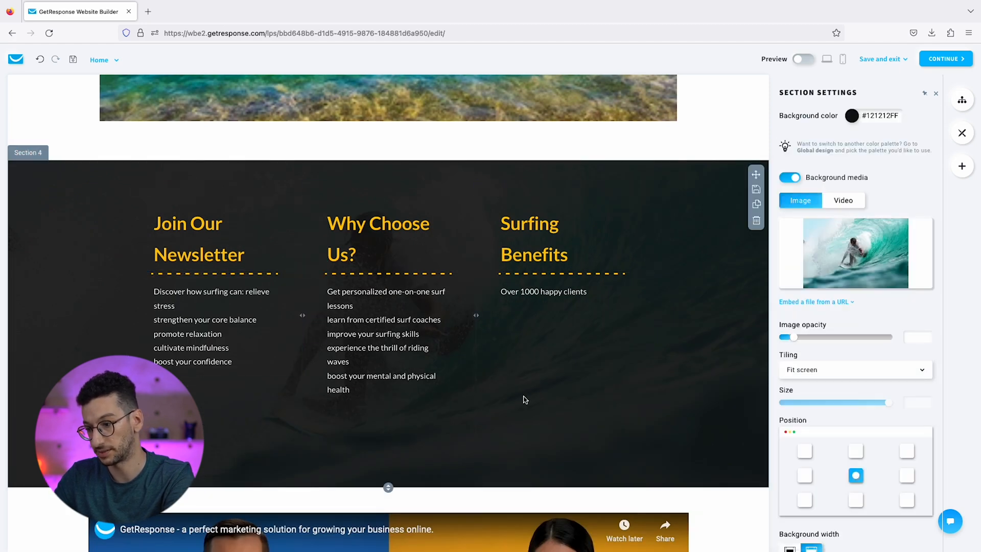
left_click(206, 295)
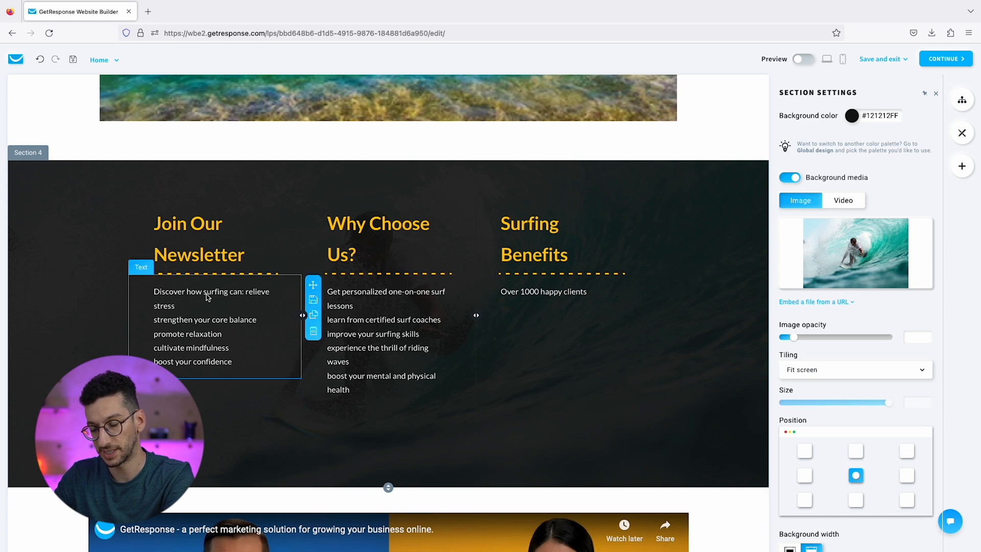
mouse_move(241, 292)
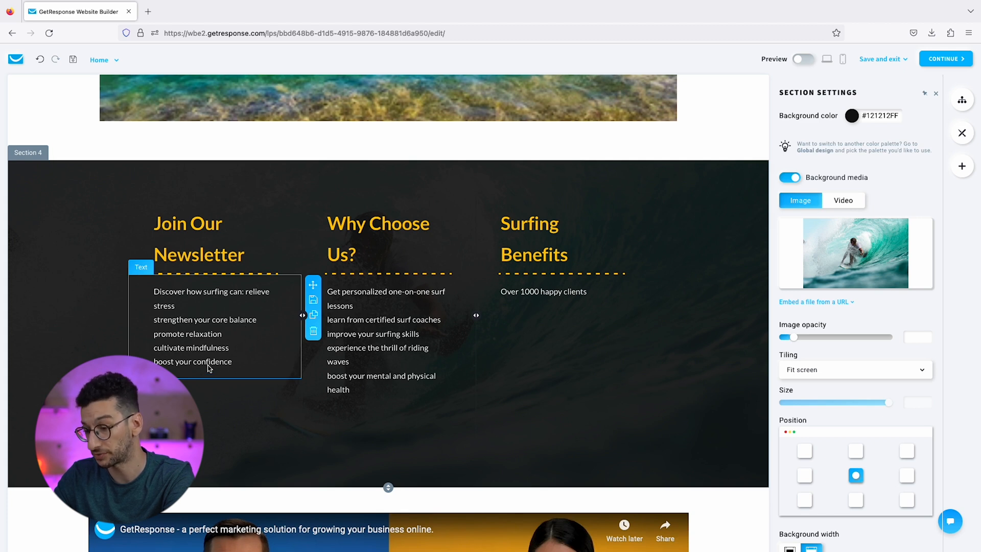
left_click(386, 306)
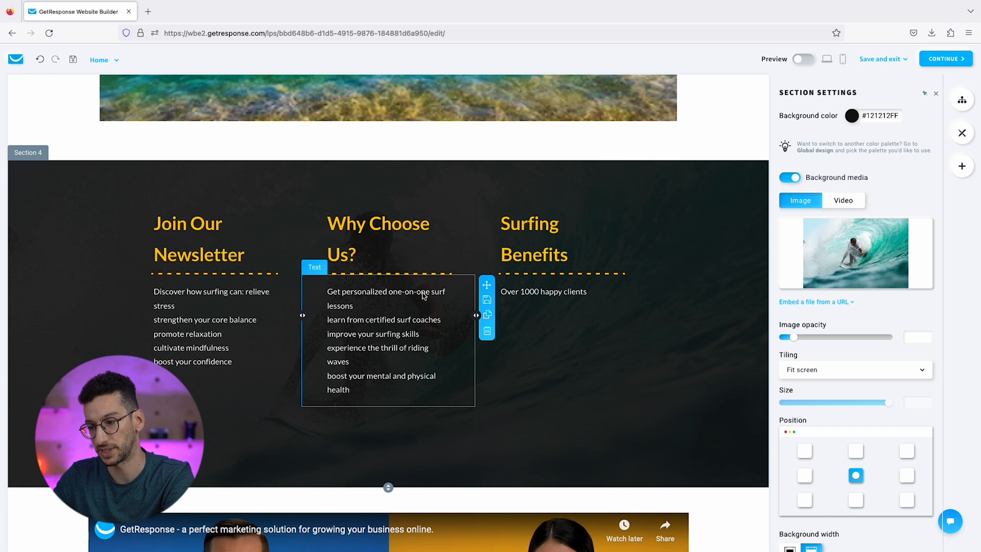
mouse_move(371, 306)
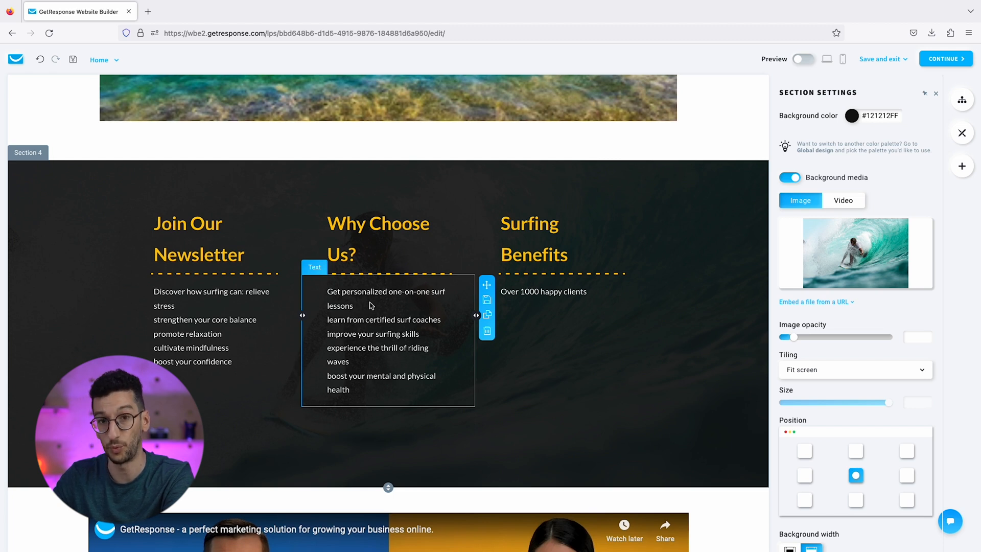
mouse_move(403, 361)
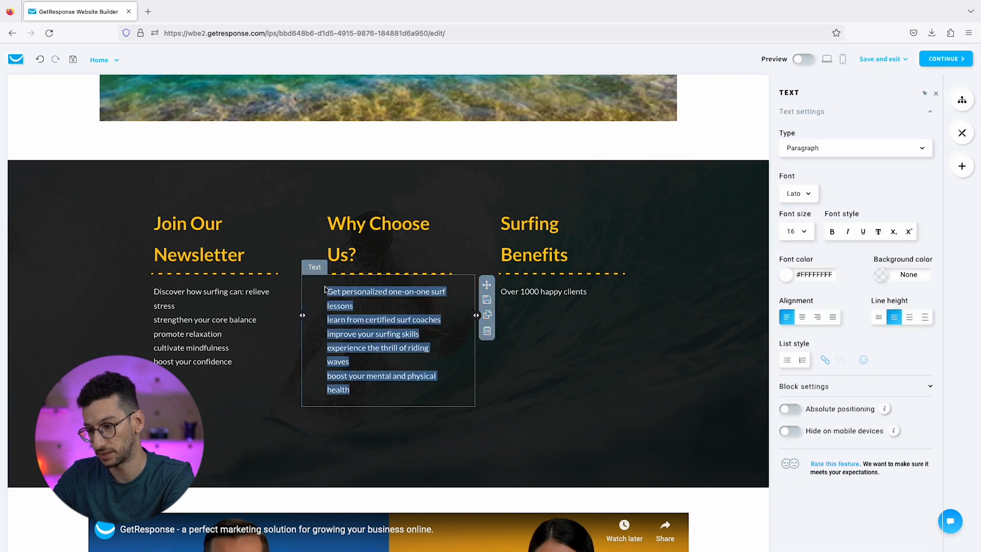
- Center the 'Why Choose Us?' list and the 'Join Our Newsletter' paragraph text in the dark section
left_click(801, 317)
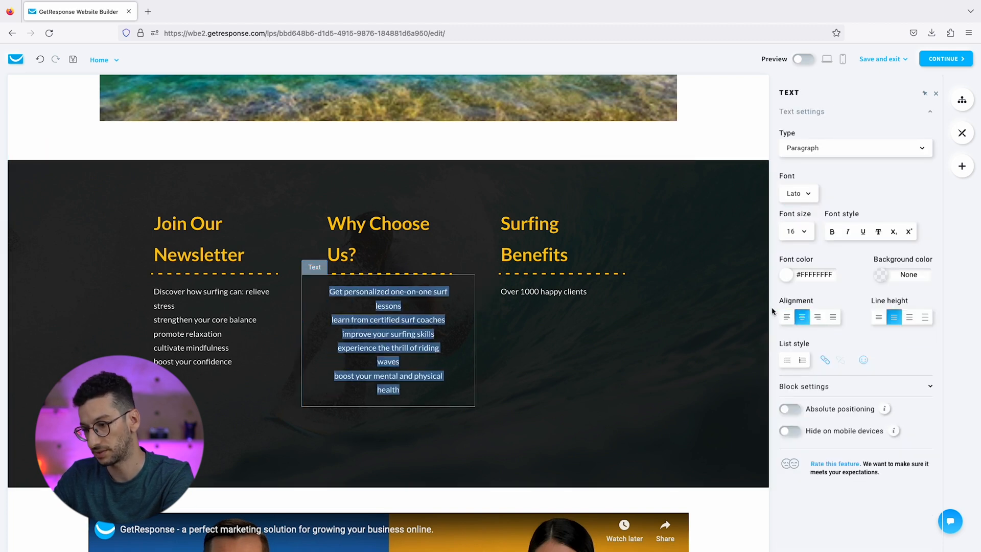
left_click(216, 347)
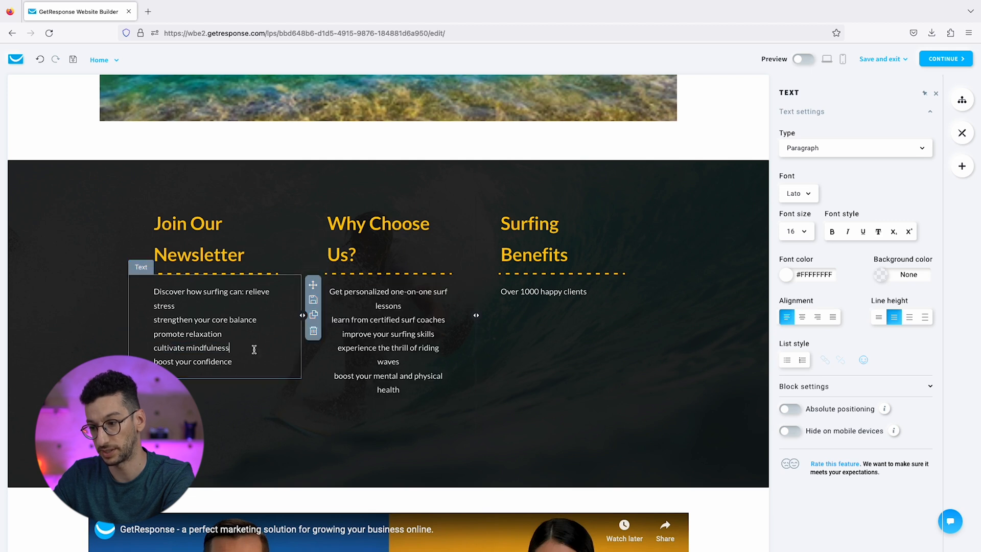
key("ctrl+a")
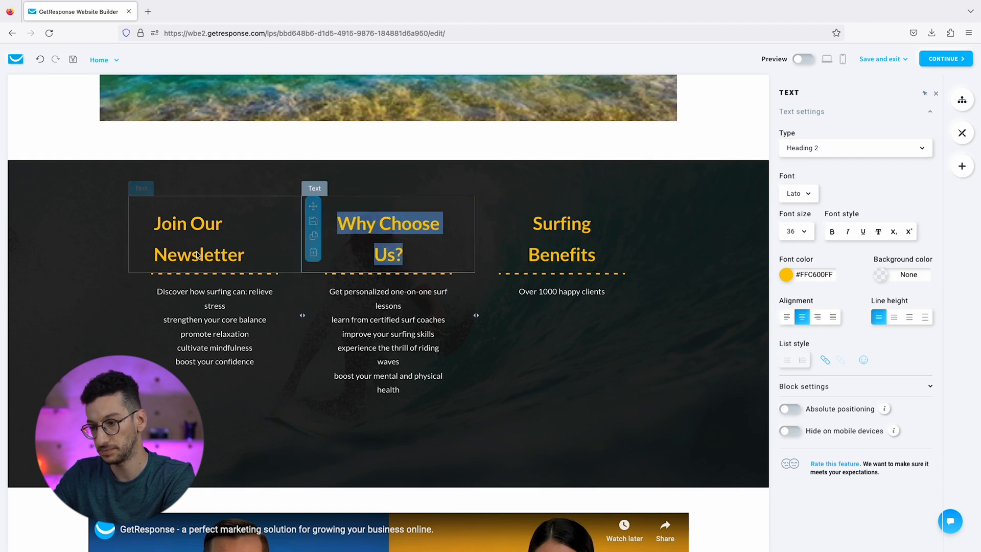
left_click(214, 238)
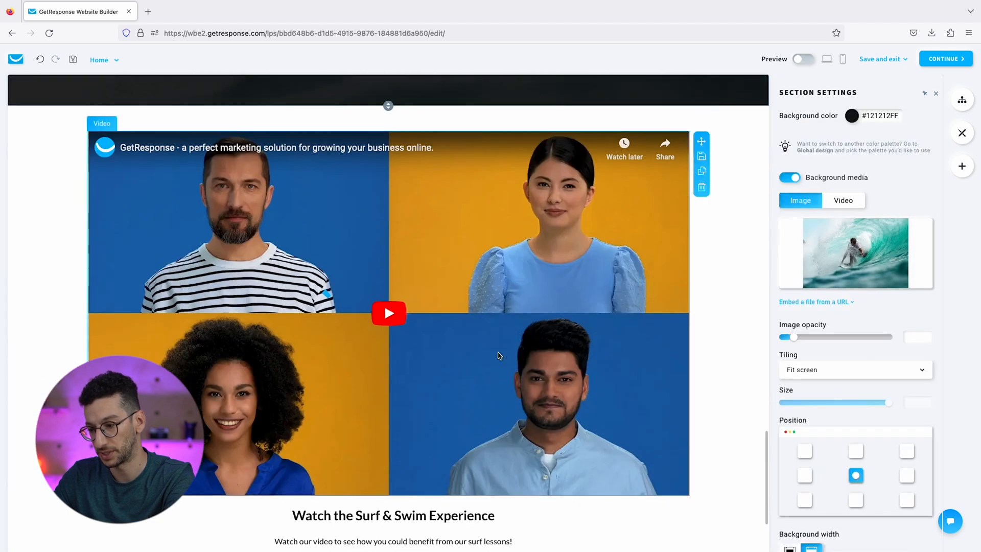
- Turn on the Preview toggle to show the landing page in preview mode
scroll("down", 3)
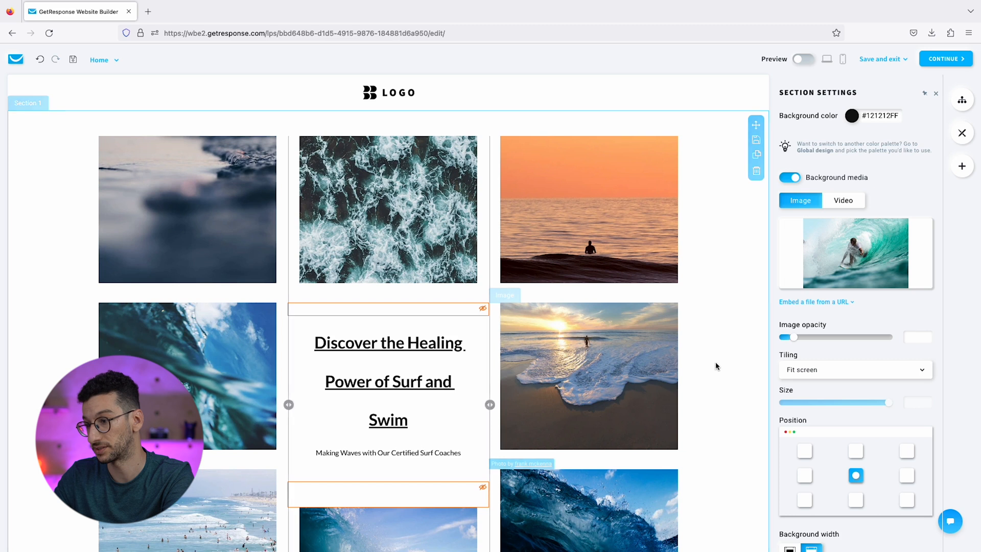
mouse_move(710, 166)
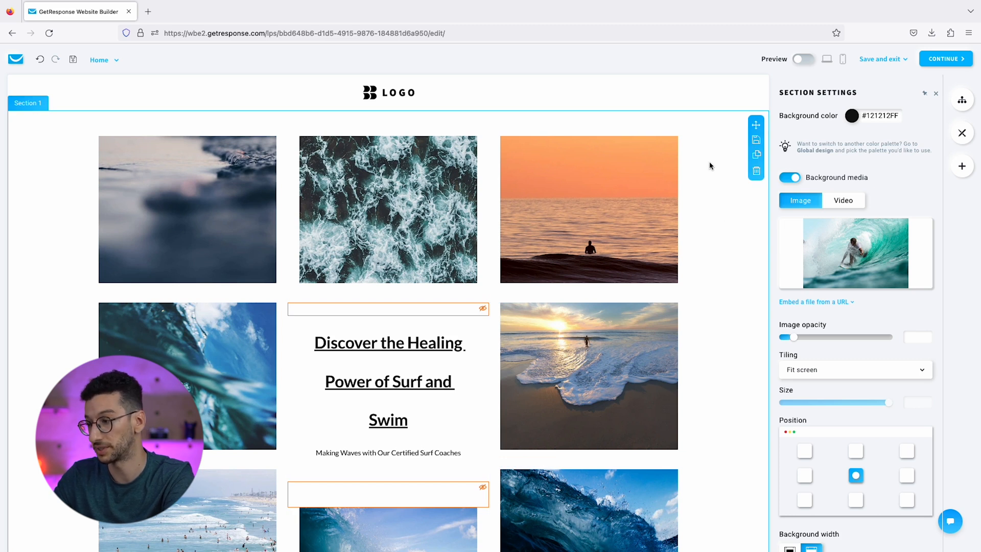
left_click(803, 59)
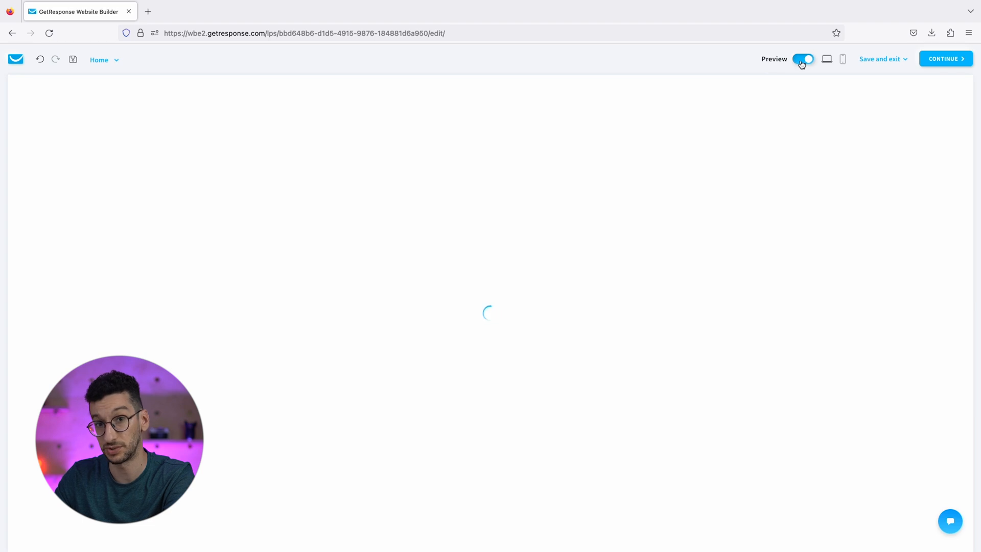
- Step through the slideshow images, scroll the previewed page, and switch to the mobile layout view
left_click(802, 59)
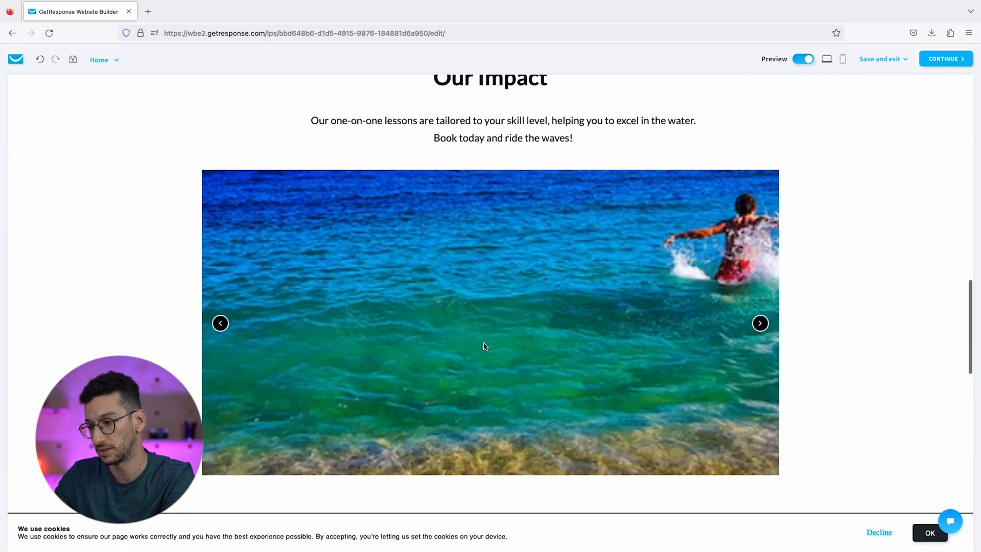
left_click(760, 323)
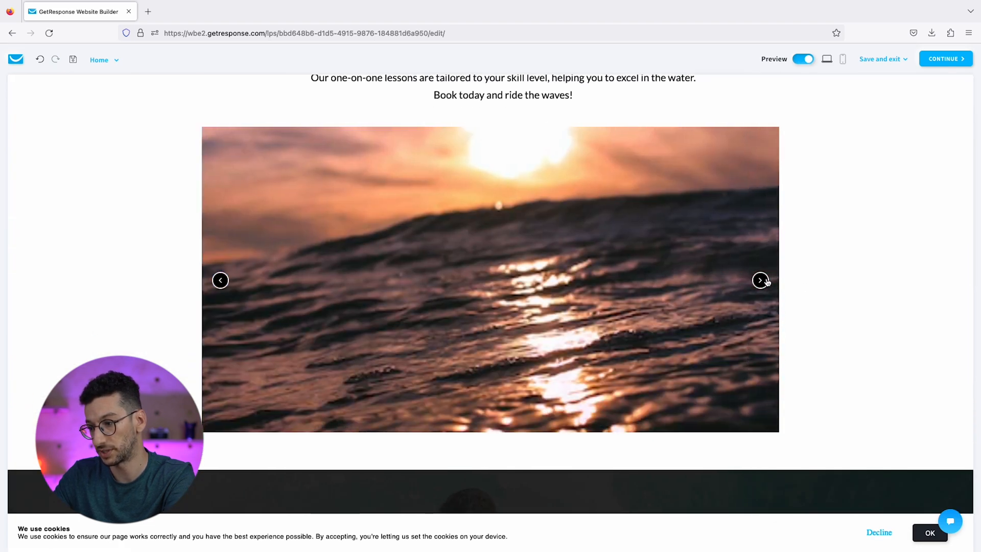
left_click(760, 280)
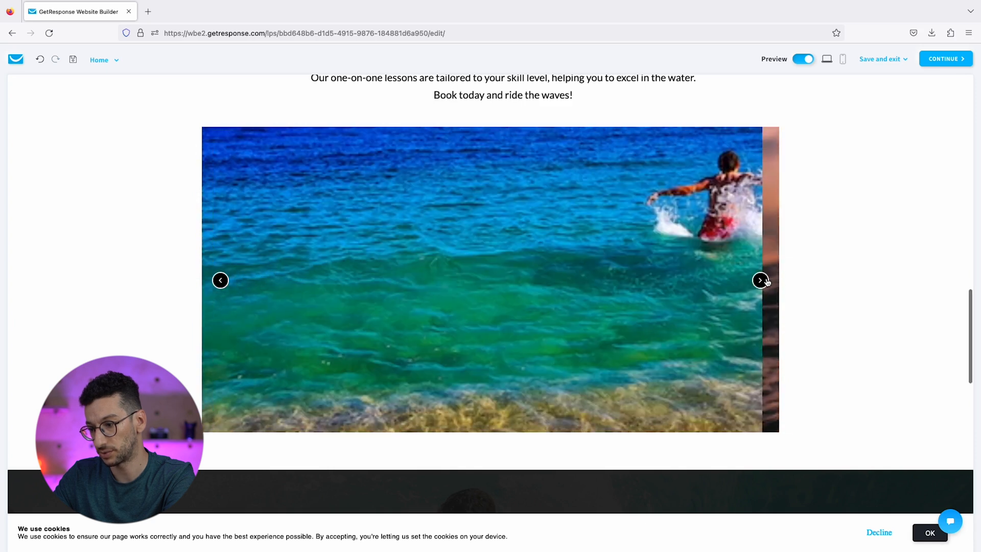
scroll("down", 3)
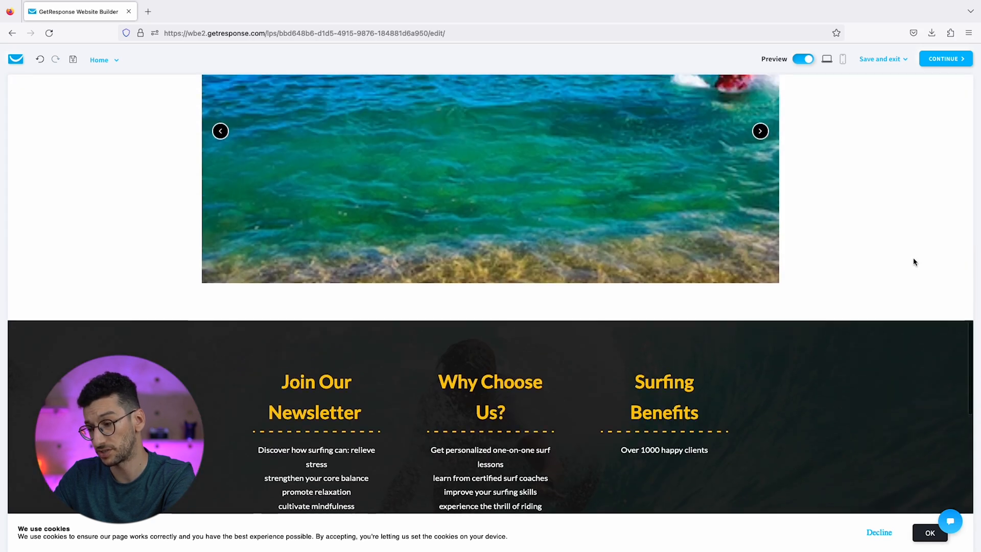
scroll("down", 3)
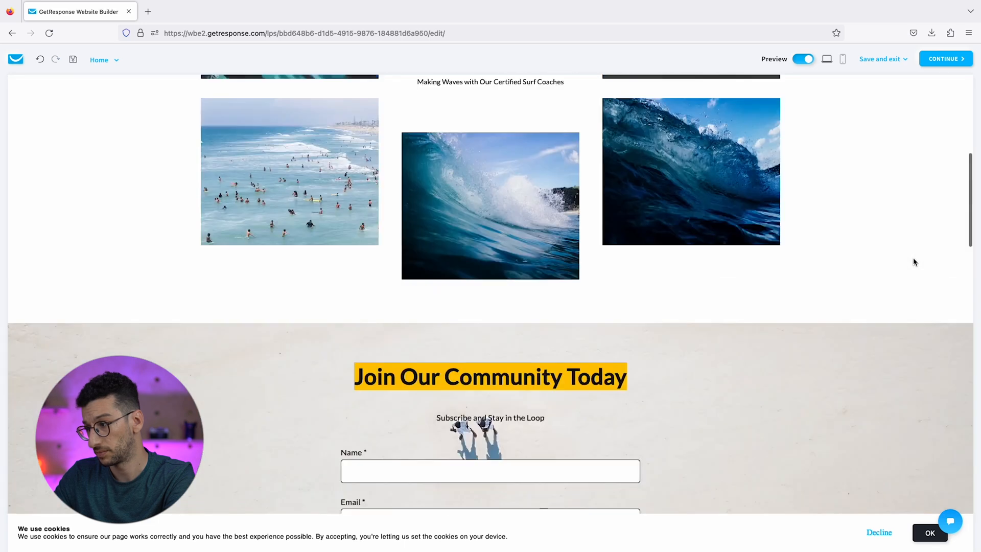
left_click(843, 59)
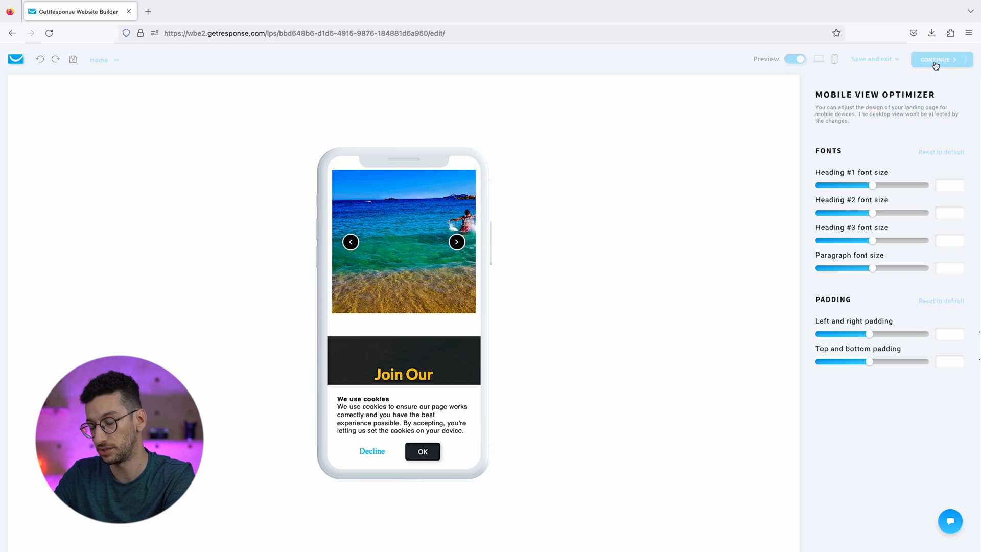
- In page settings, add new contacts to the Surf Lessons list with opt-in confirmation email enabled
left_click(937, 59)
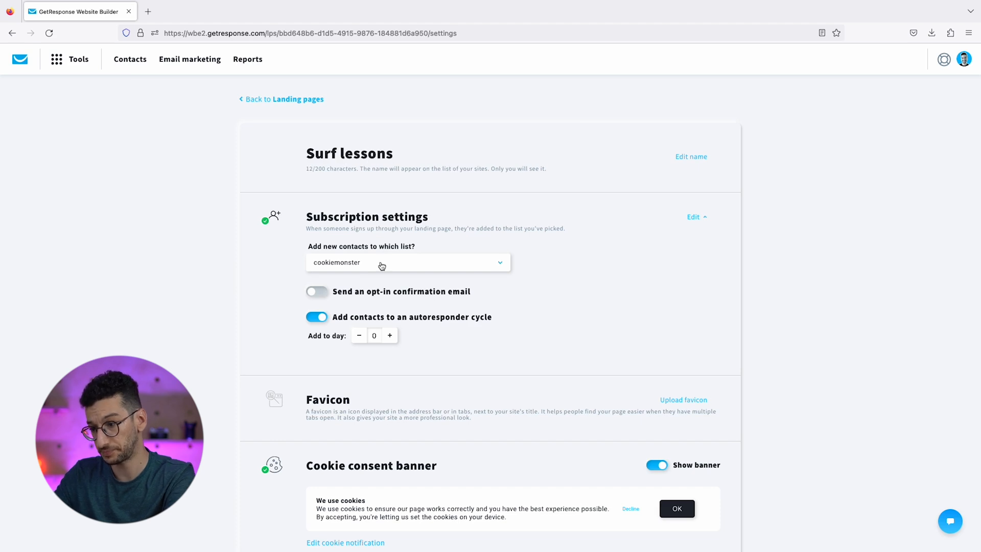
left_click(407, 263)
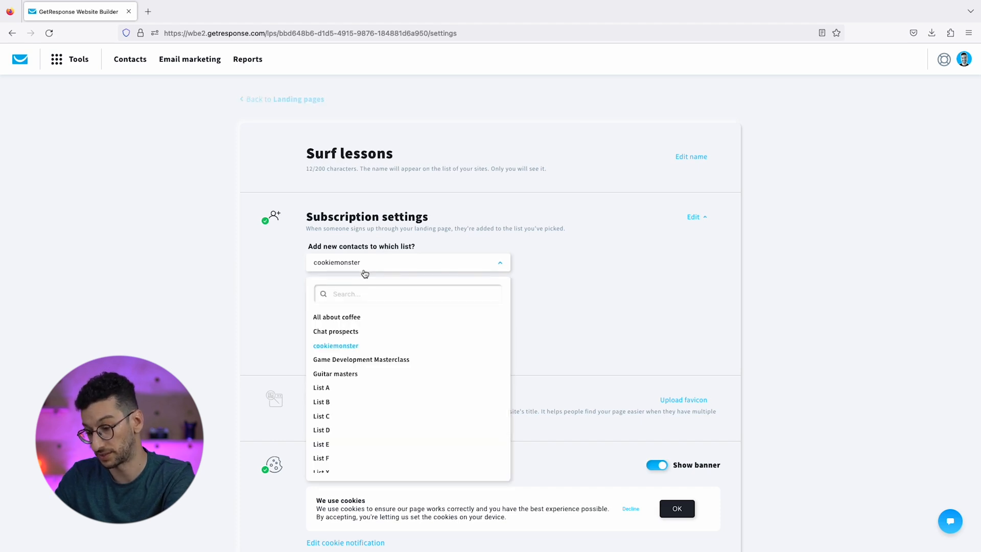
type("surf l")
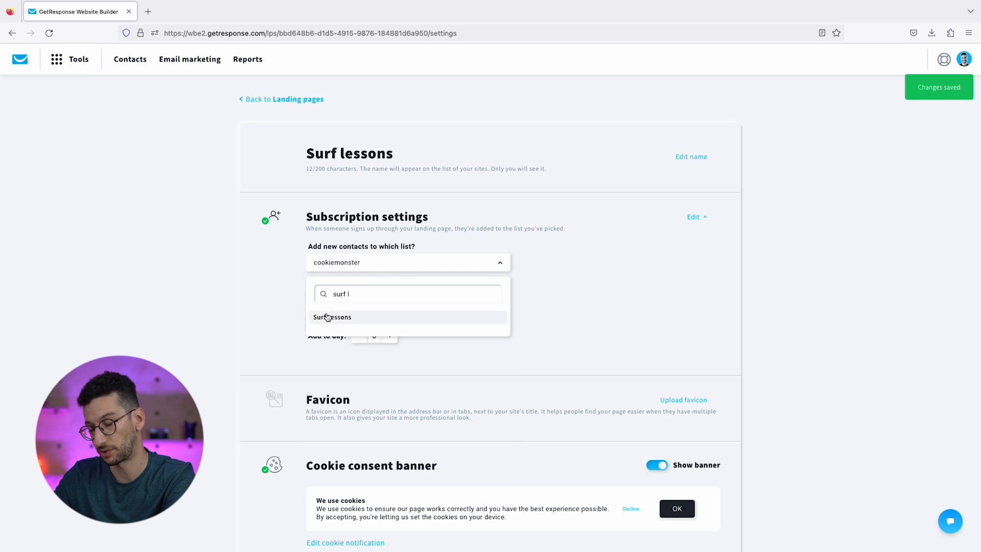
left_click(333, 317)
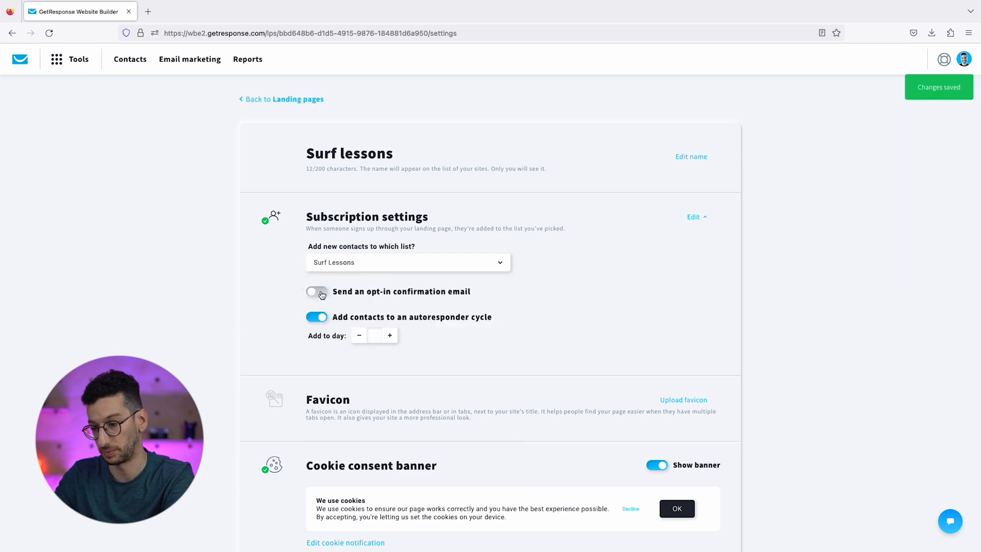
left_click(316, 291)
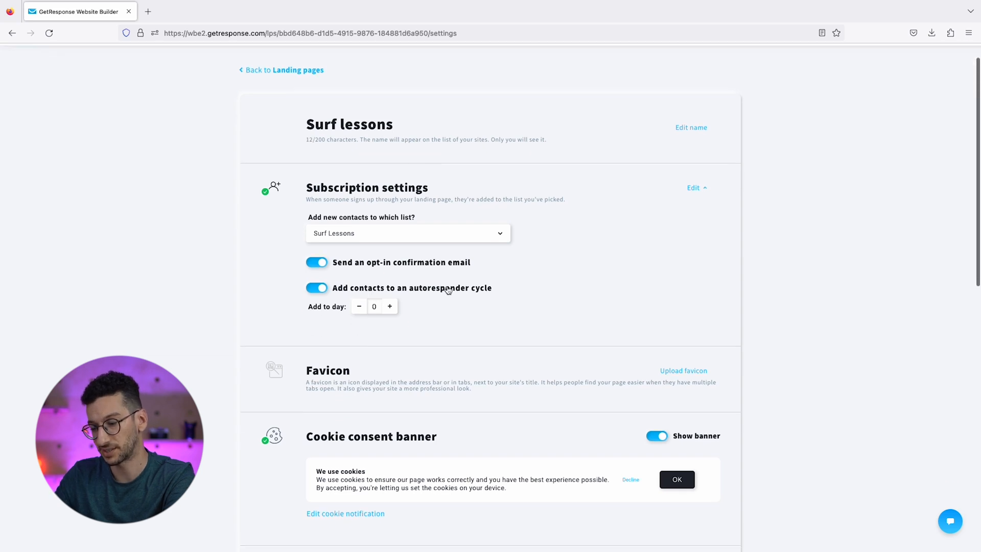
mouse_move(483, 298)
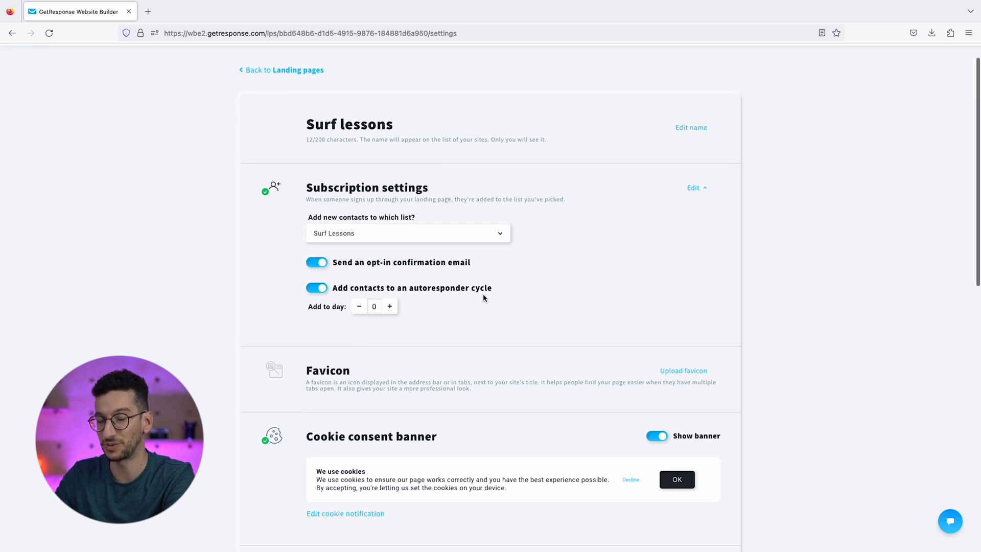
mouse_move(724, 323)
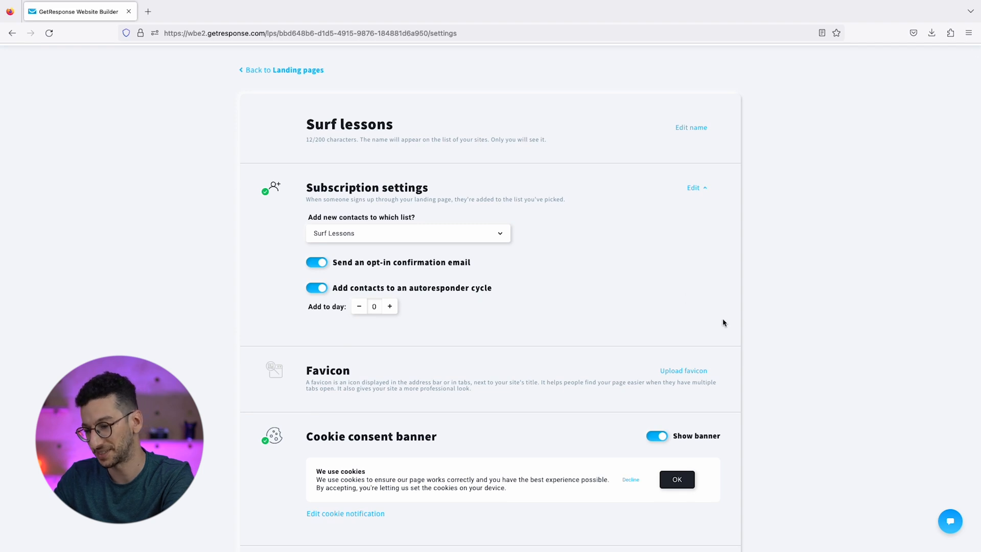
- Continue from settings to the name and domain step showing surf-lesson.grwebsite.eu
scroll("down", 3)
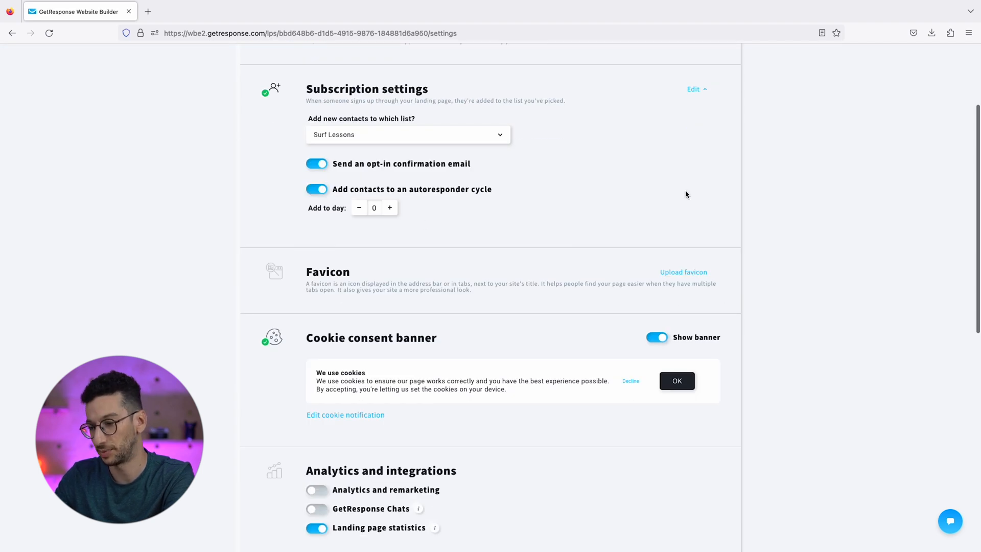
scroll("down", 3)
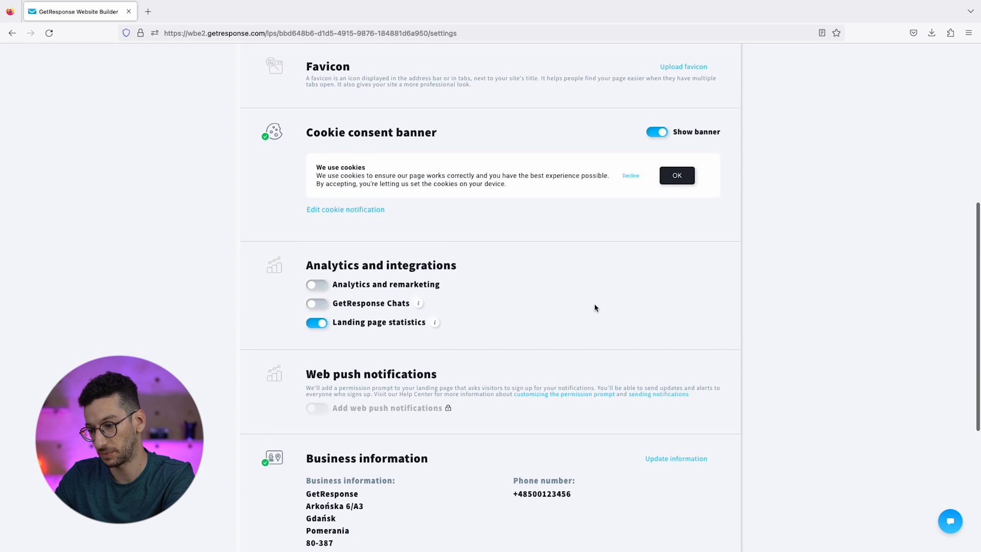
scroll("down", 3)
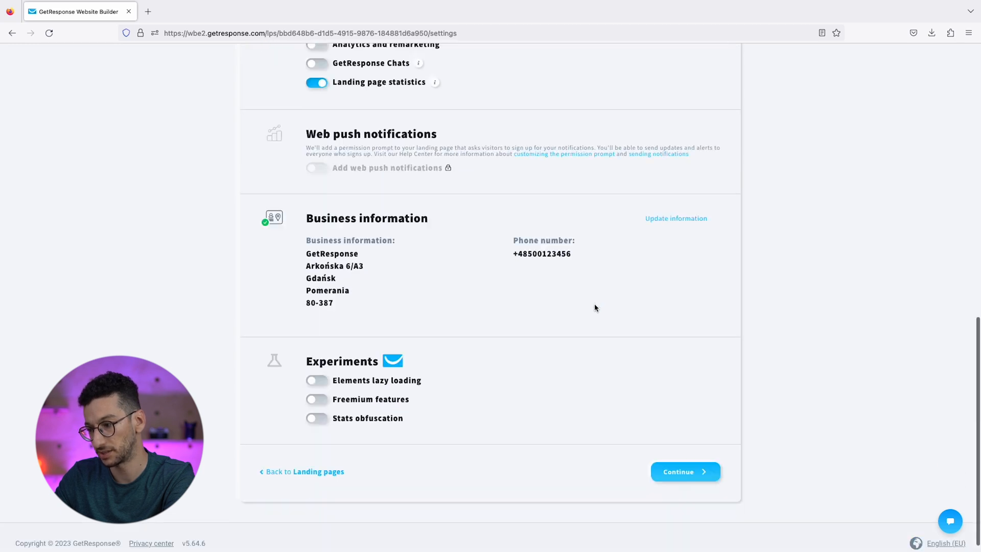
scroll("down", 3)
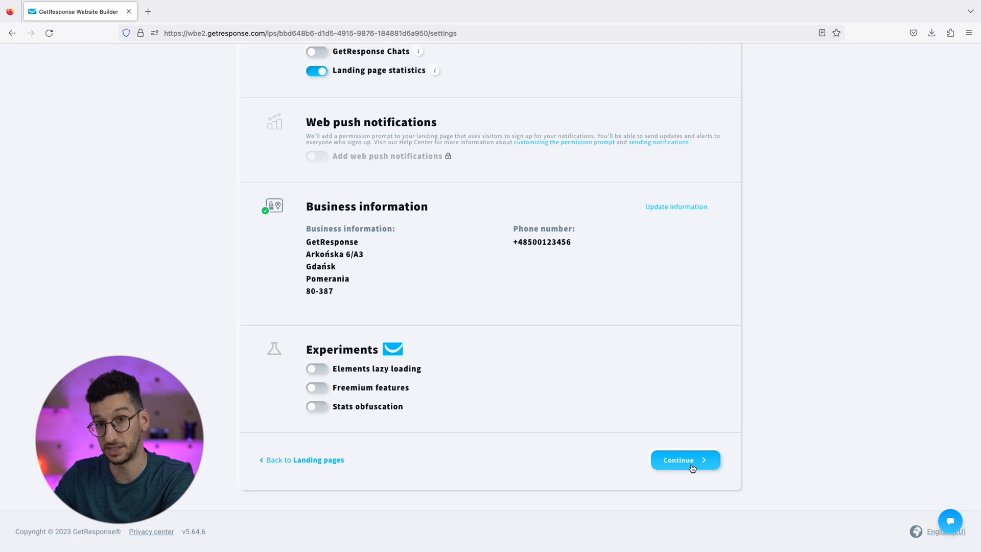
left_click(684, 460)
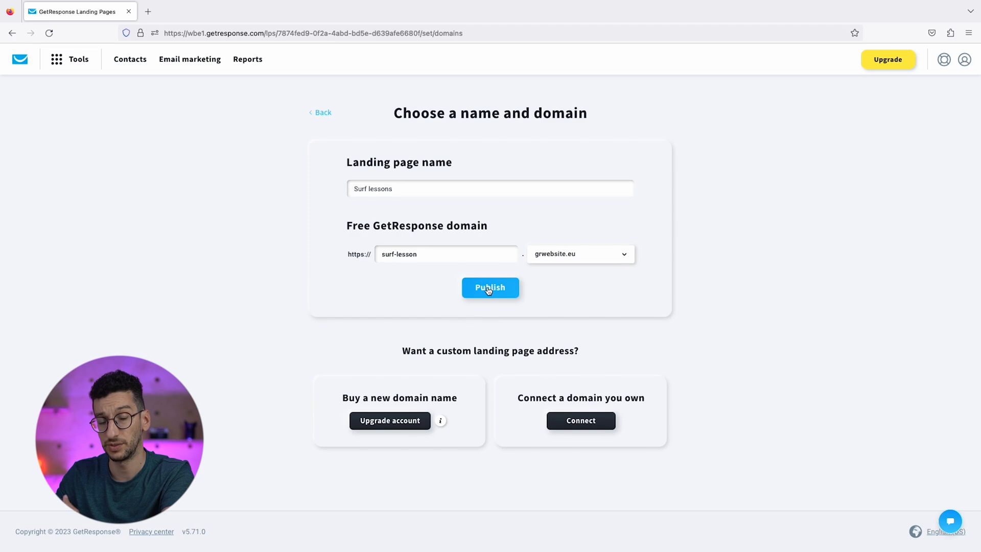
- Publish the Surf lessons page on the free domain surf-lesson.grwebsite.eu
left_click(489, 287)
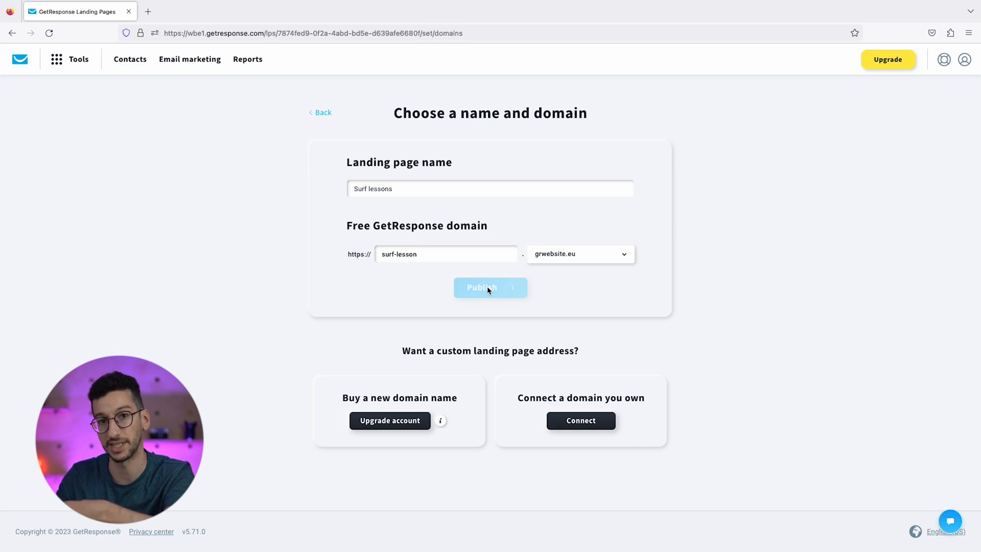
left_click(489, 287)
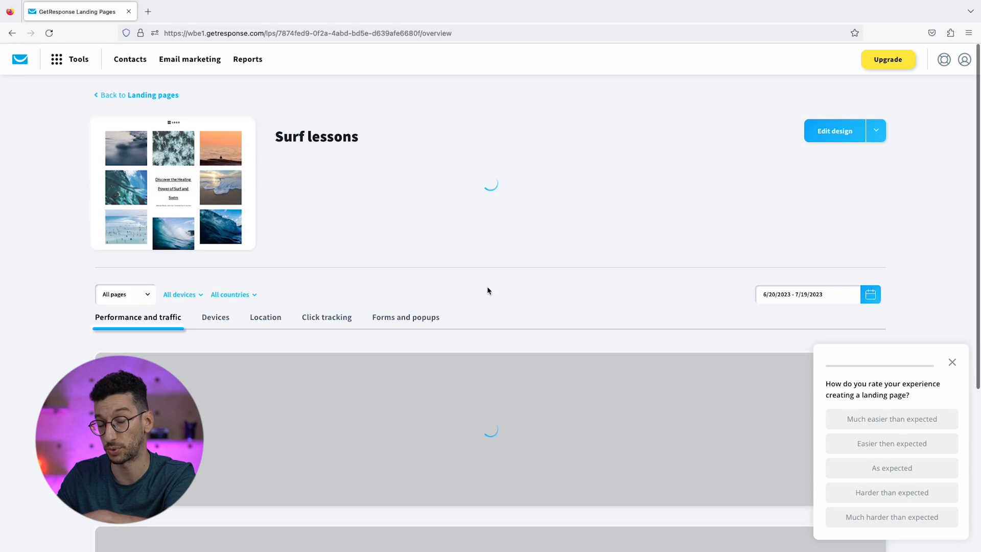